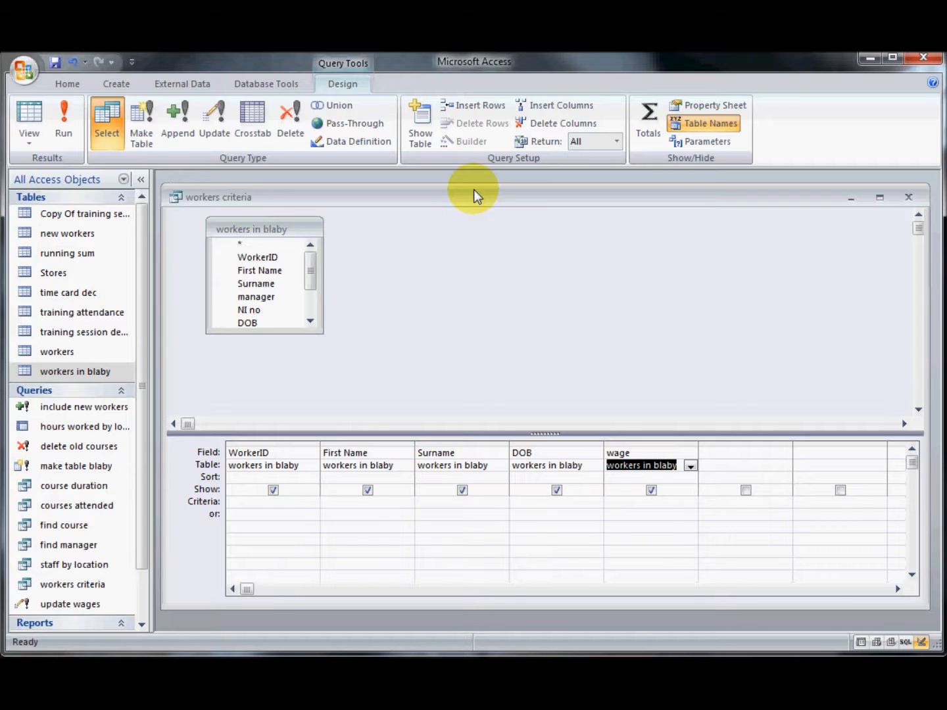
{"action": "mouse_move", "coordinate": [481, 206]}
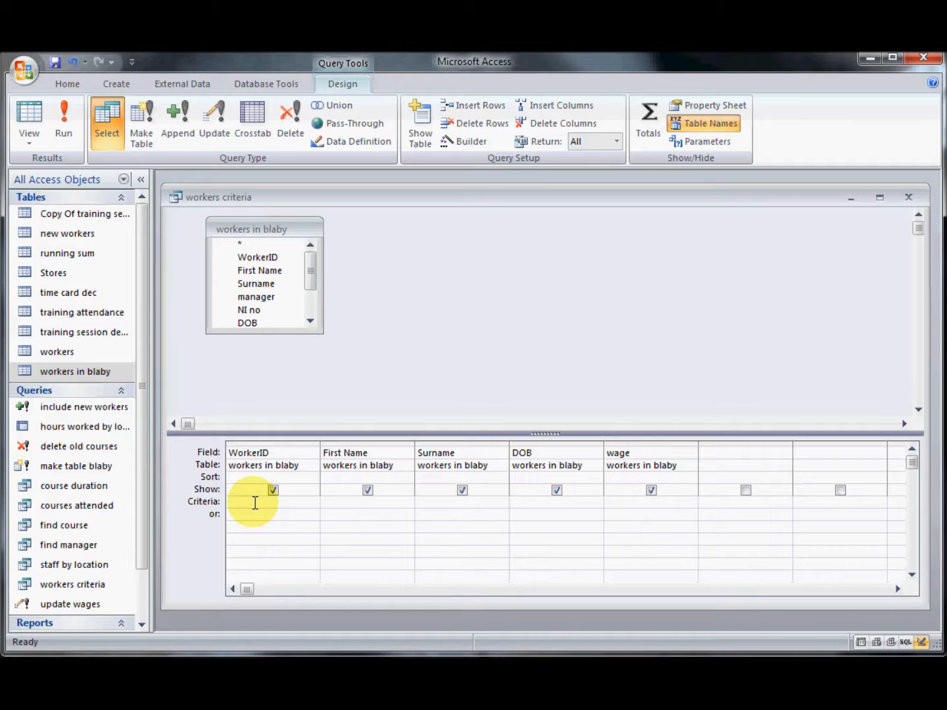
{"action": "left_click", "coordinate": [255, 503]}
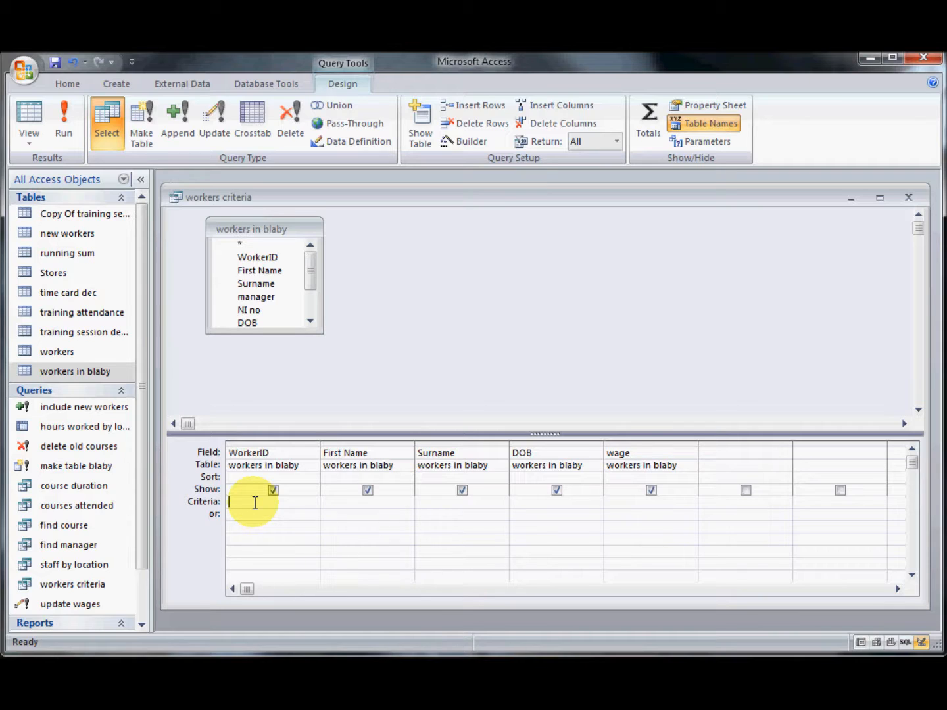
{"action": "type", "text": "ea\""}
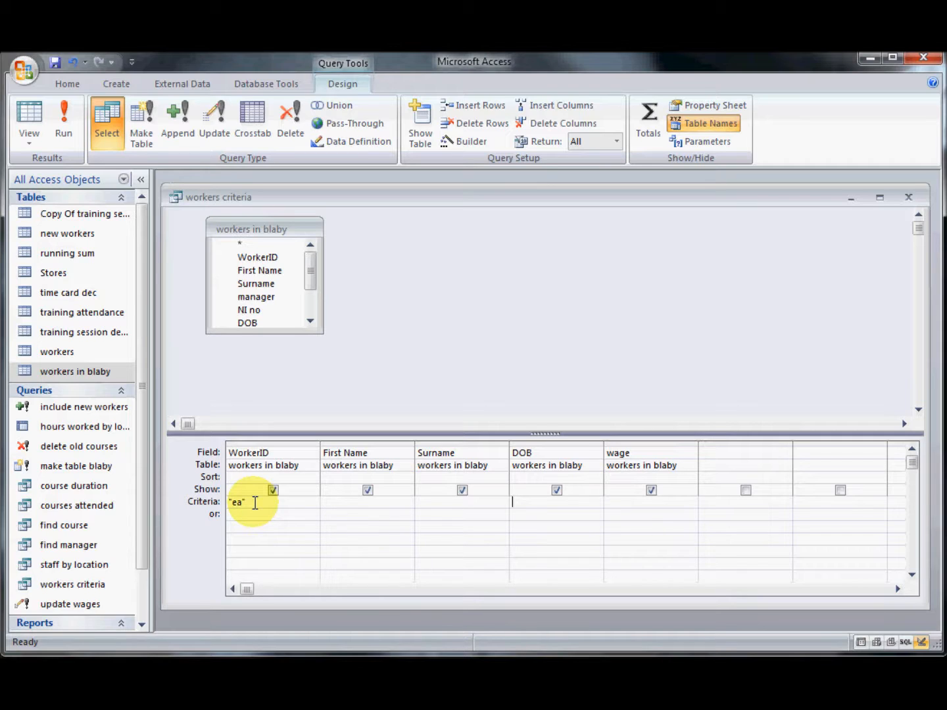
{"action": "type", "text": "21/"}
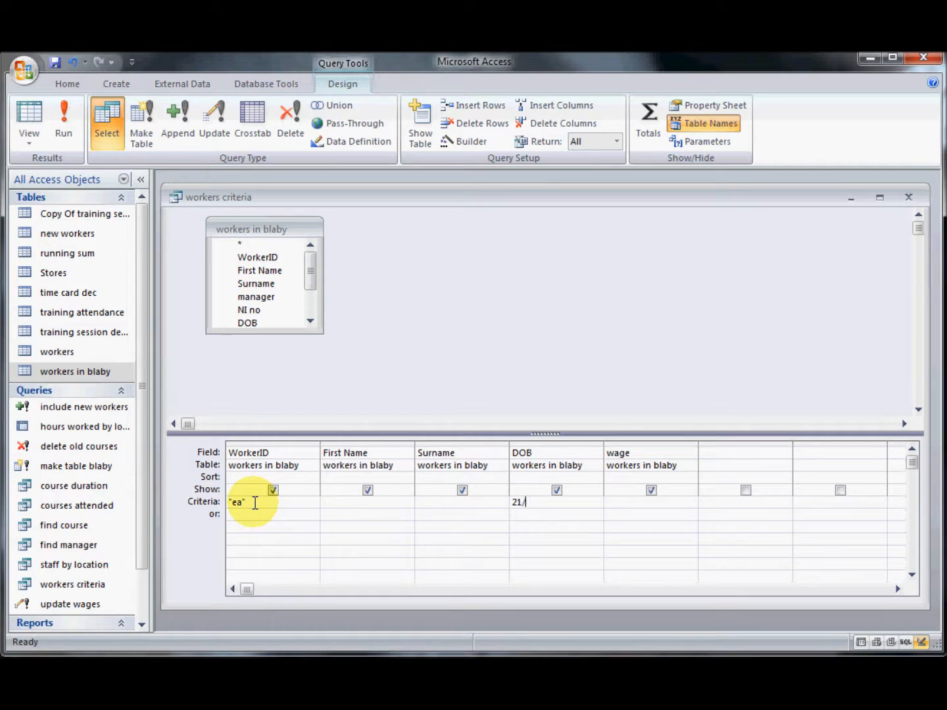
{"action": "type", "text": "7/"}
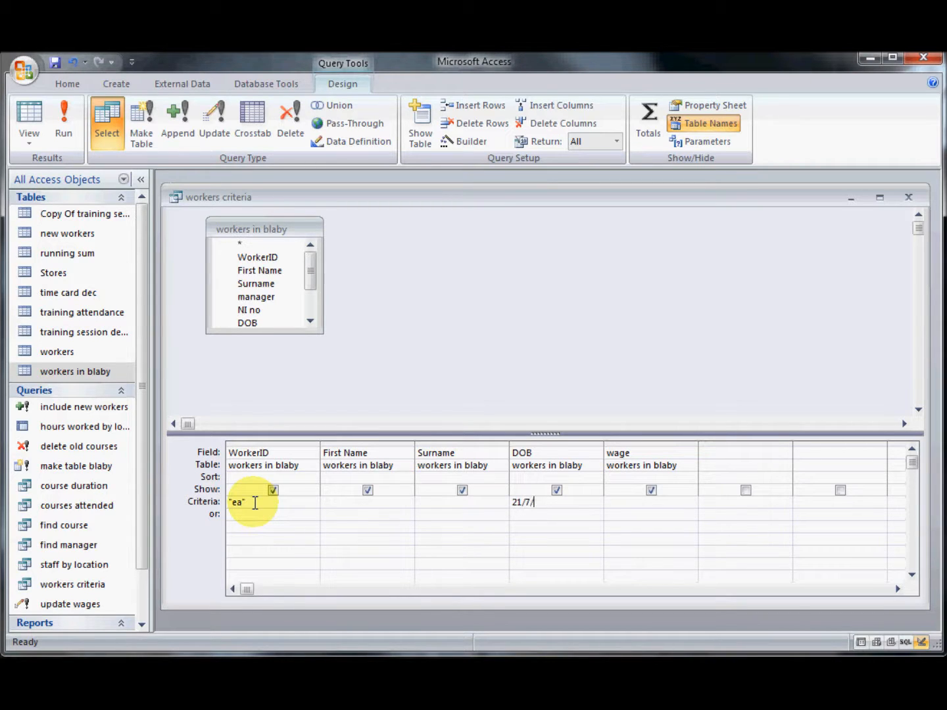
{"action": "type", "text": "1"}
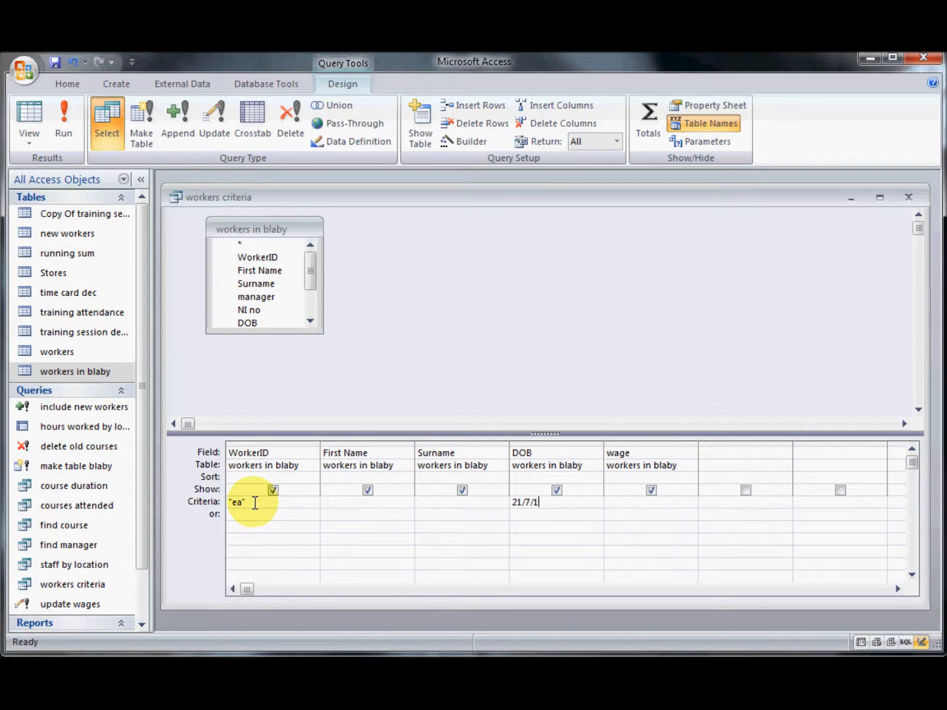
{"action": "type", "text": "954#"}
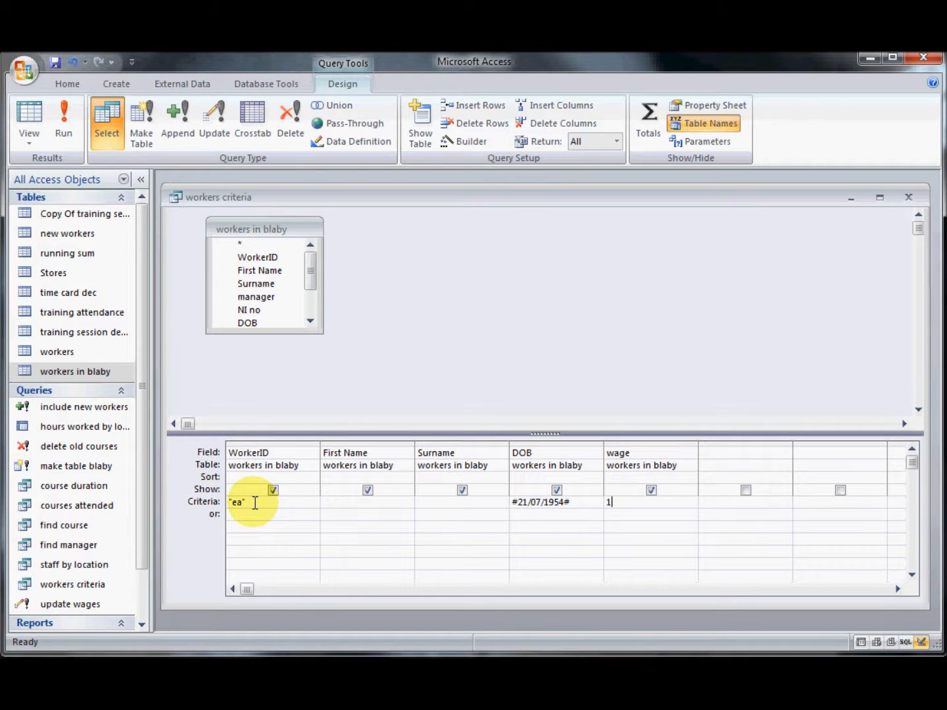
{"action": "type", "text": "5000"}
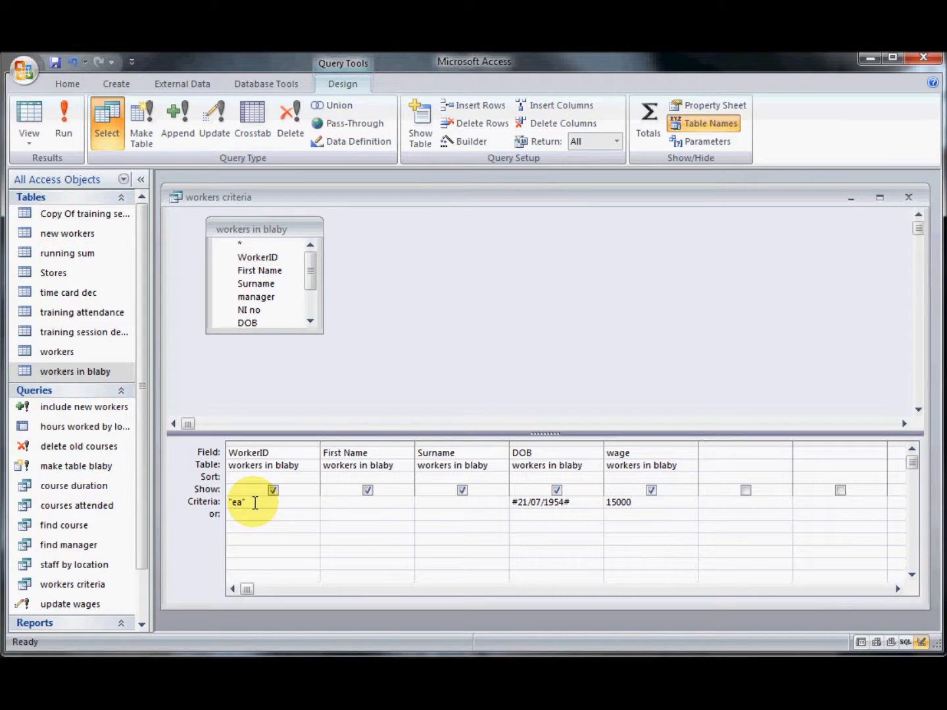
{"action": "mouse_move", "coordinate": [725, 502]}
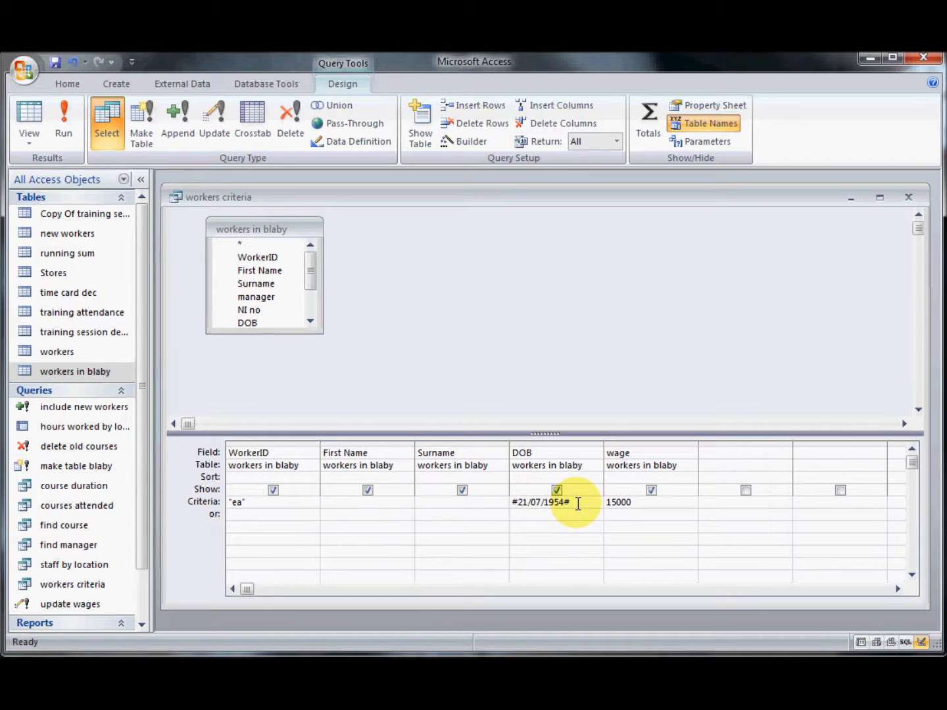
{"action": "mouse_move", "coordinate": [33, 118]}
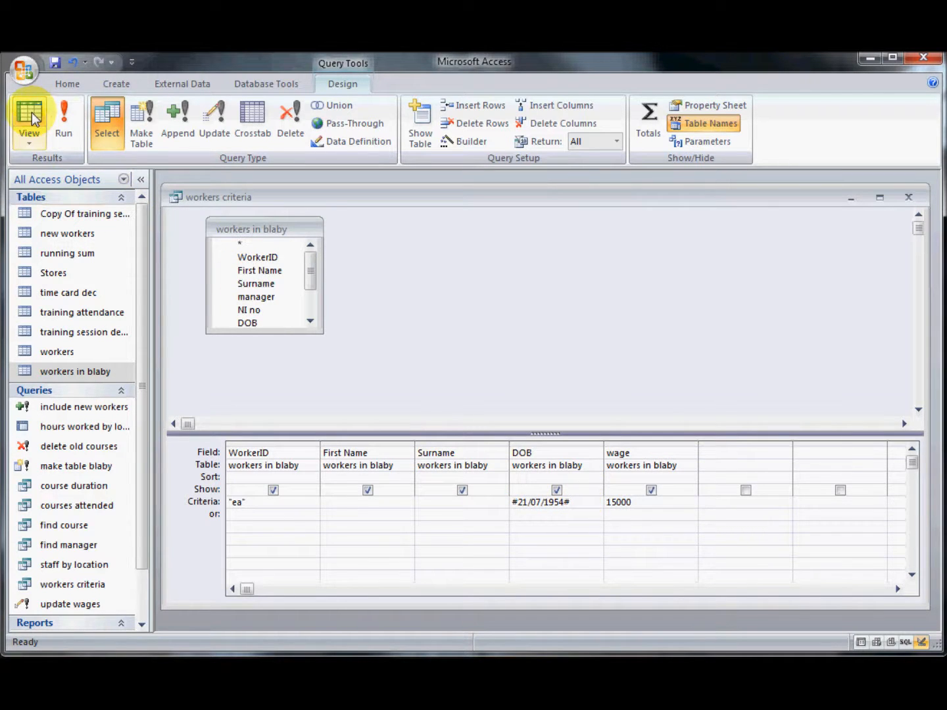
{"action": "left_click", "coordinate": [29, 118]}
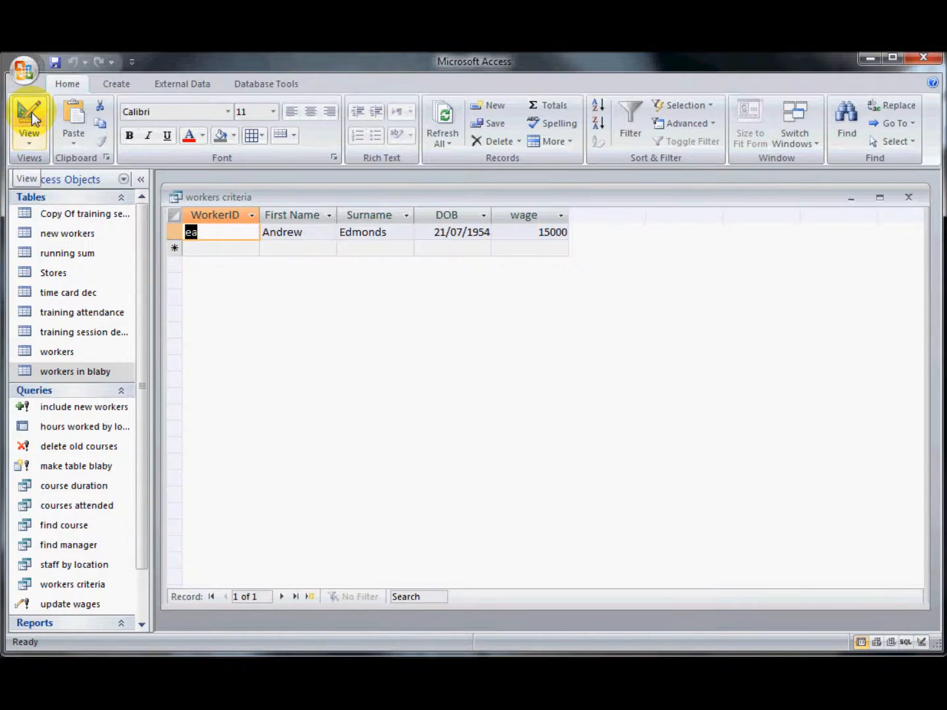
{"action": "left_click", "coordinate": [29, 118]}
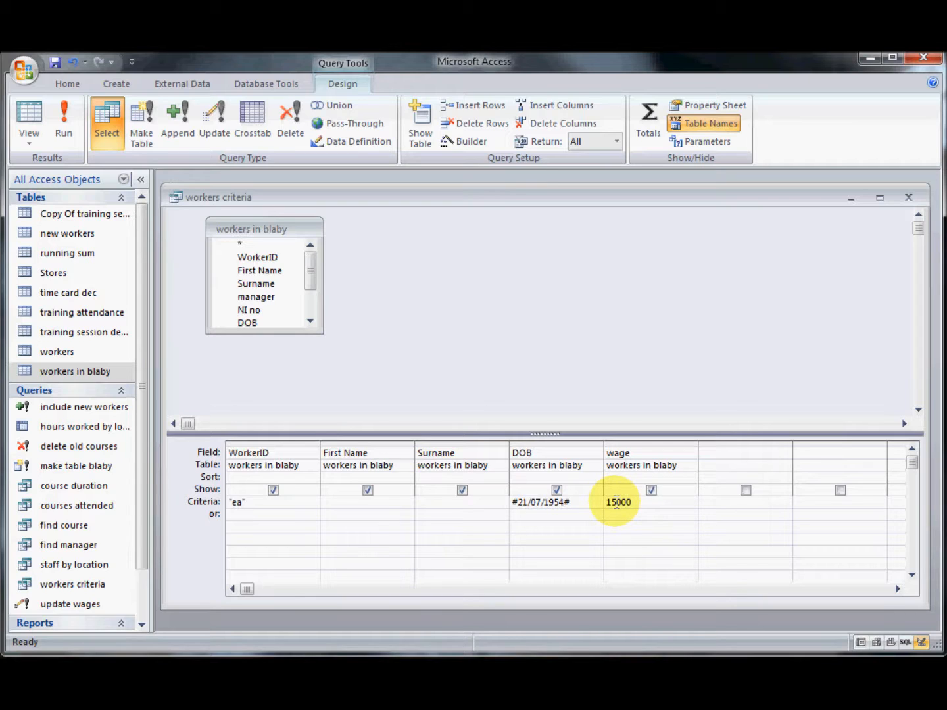
{"action": "left_click", "coordinate": [611, 504]}
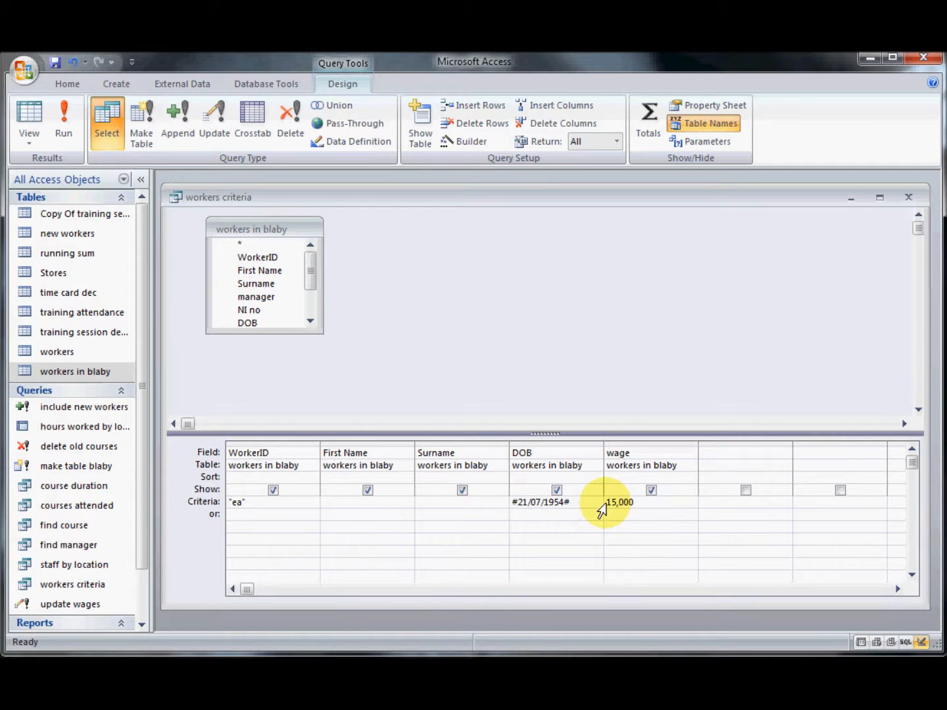
{"action": "left_click", "coordinate": [608, 503]}
{"action": "type", "text": "£"}
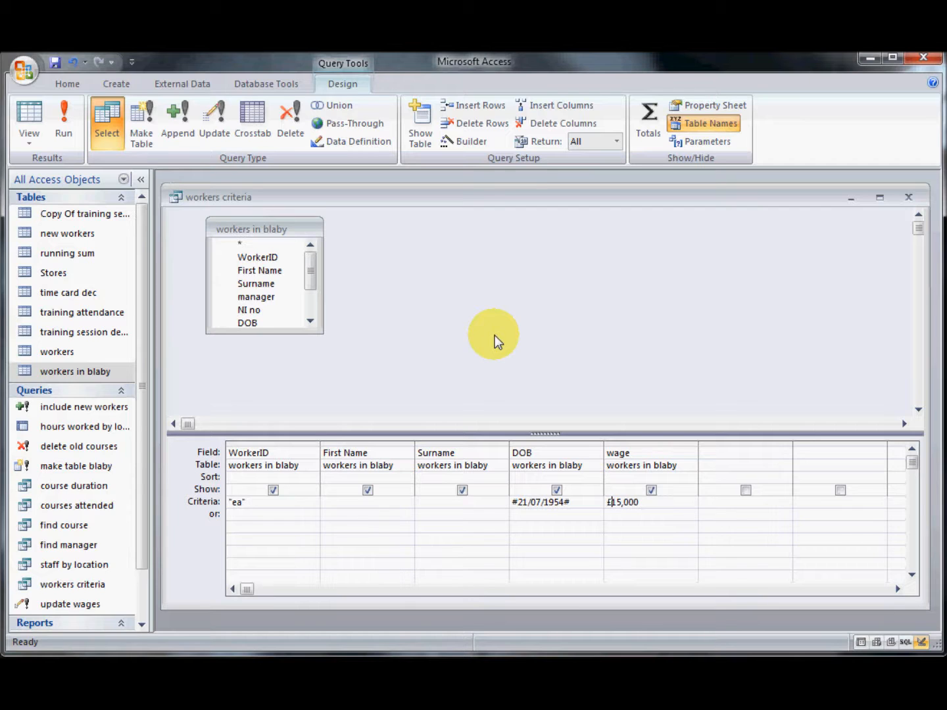
Remove the DOB and wage criteria and test the WorkerID-only query
{"action": "double_click", "coordinate": [621, 502]}
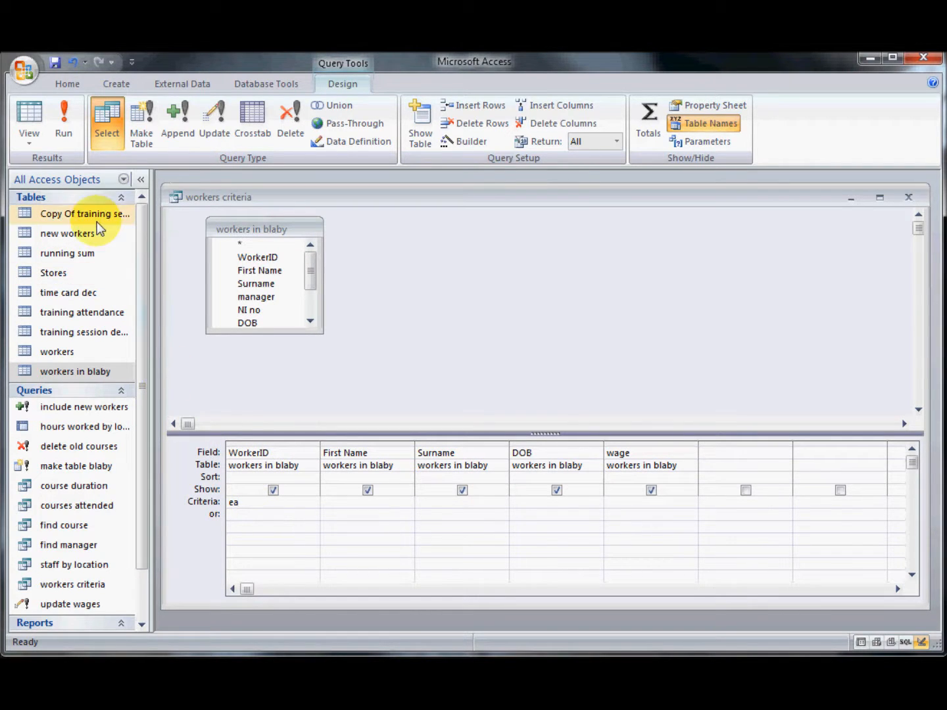
{"action": "left_click", "coordinate": [64, 121]}
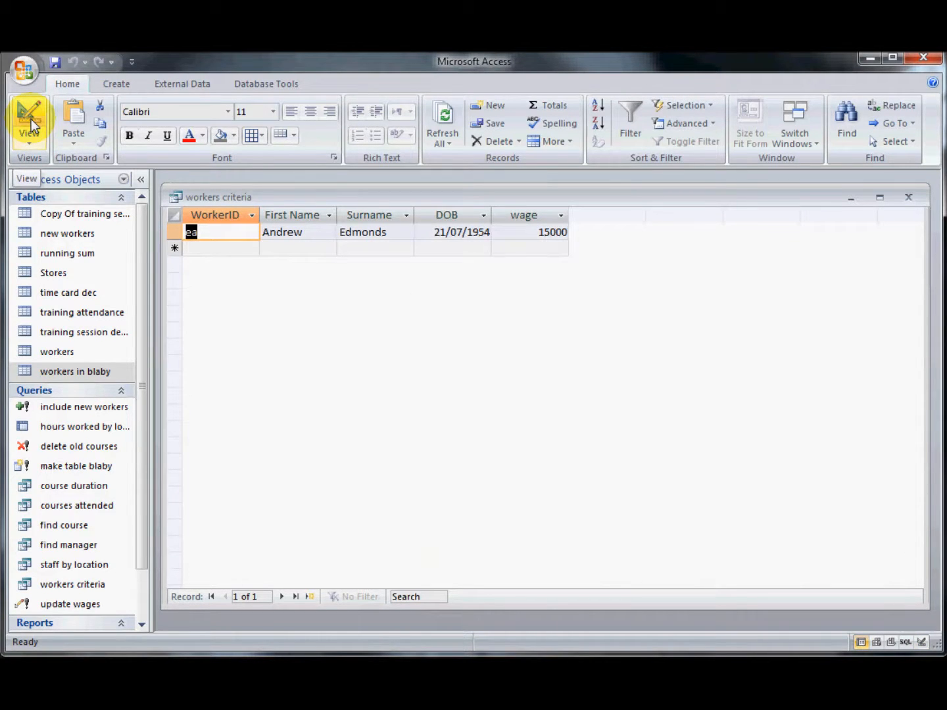
{"action": "left_click", "coordinate": [29, 122]}
{"action": "type", "text": "e"}
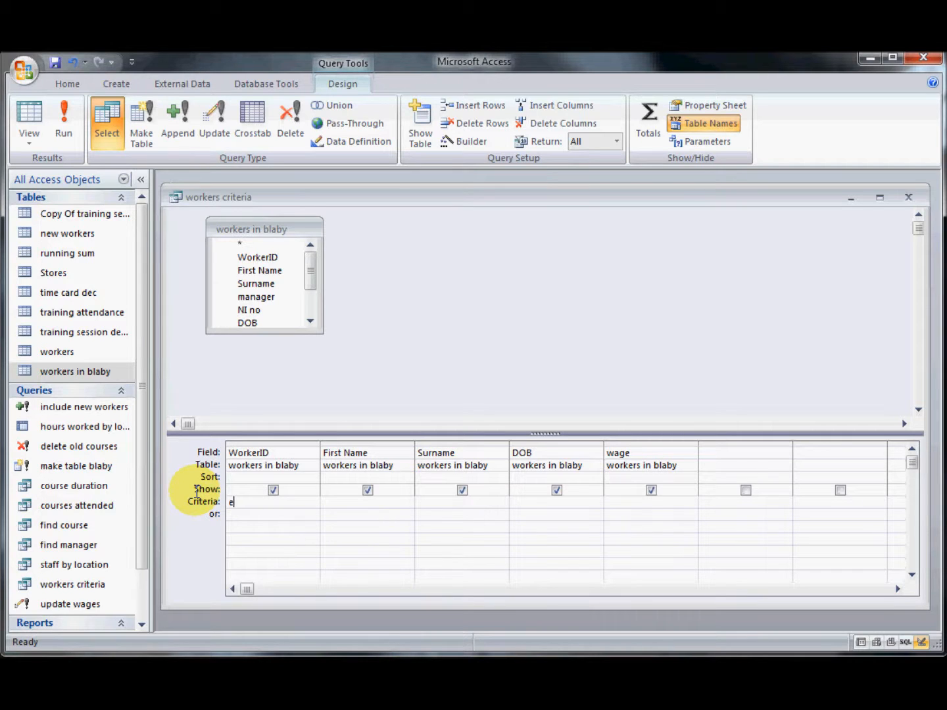
Change the WorkerID criterion to Like "e*" and check the two returned records
{"action": "type", "text": "*"}
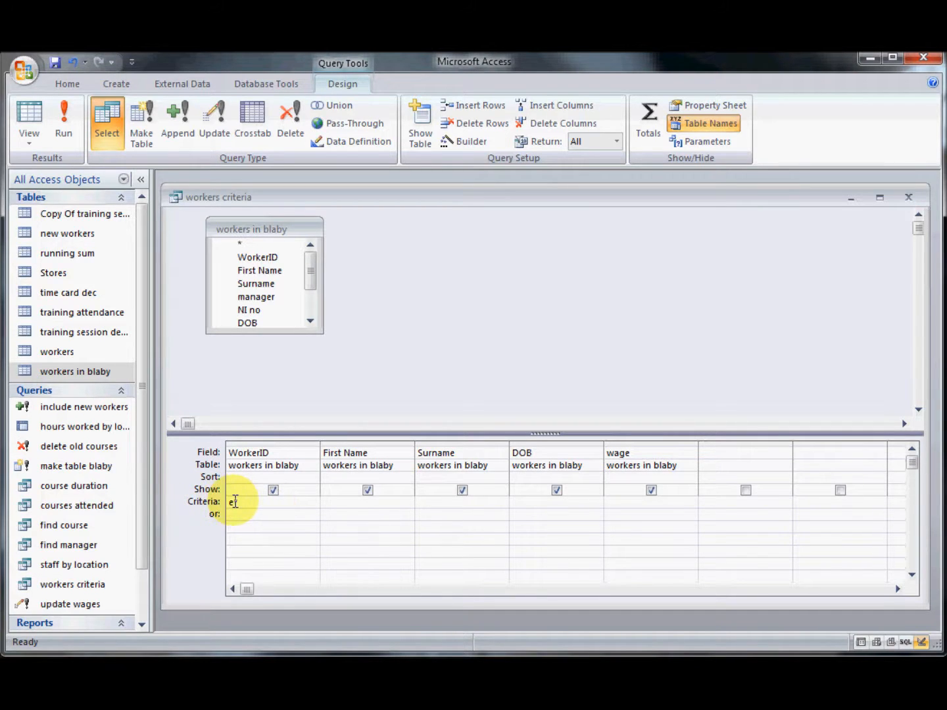
{"action": "type", "text": "*"}
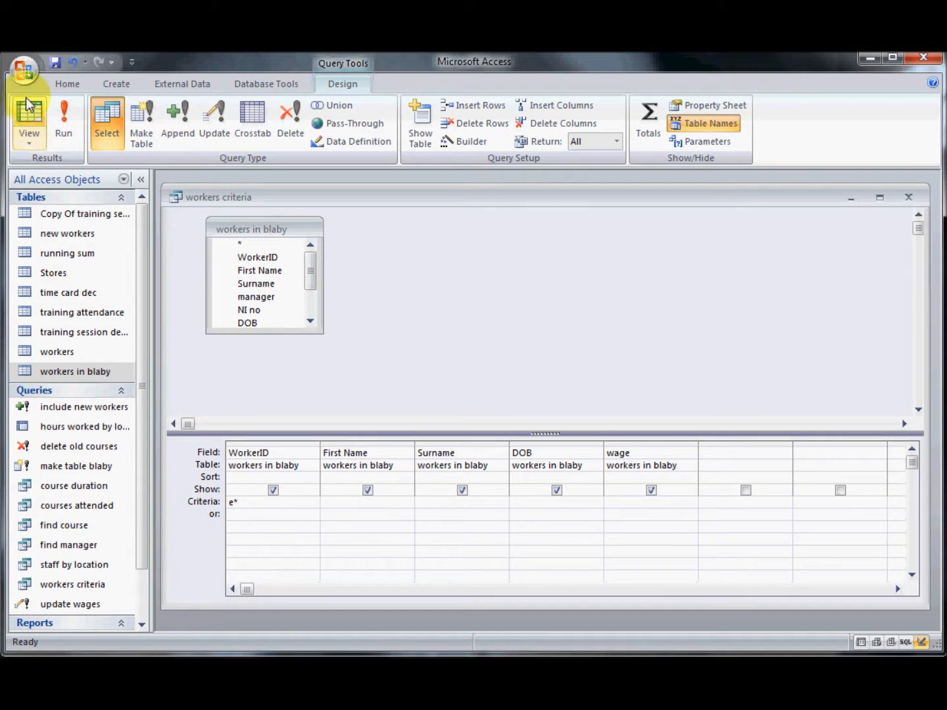
{"action": "left_click", "coordinate": [28, 118]}
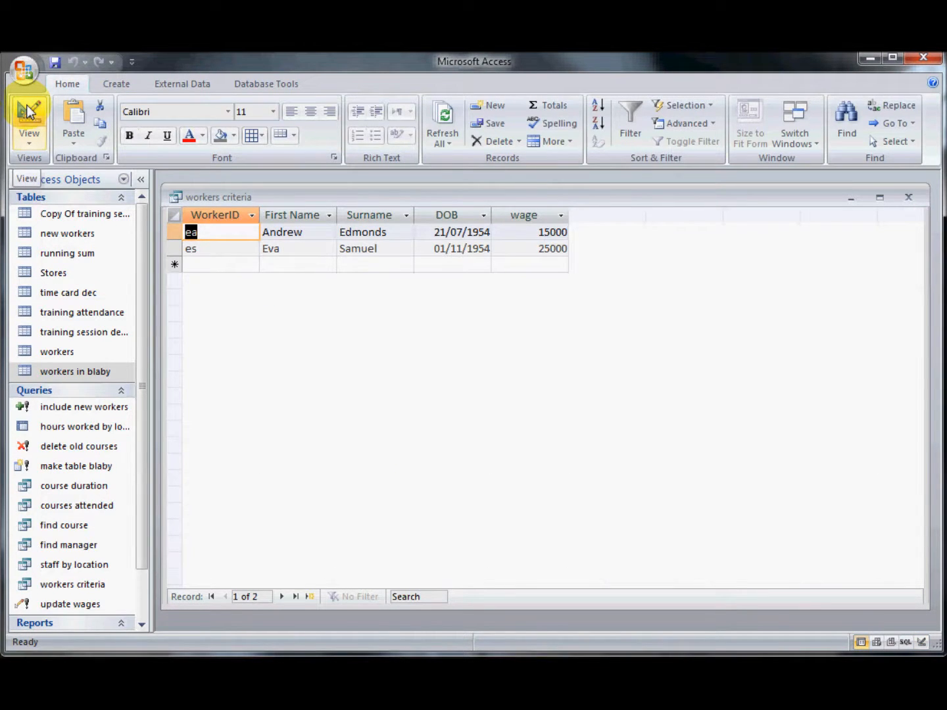
{"action": "left_click", "coordinate": [28, 115]}
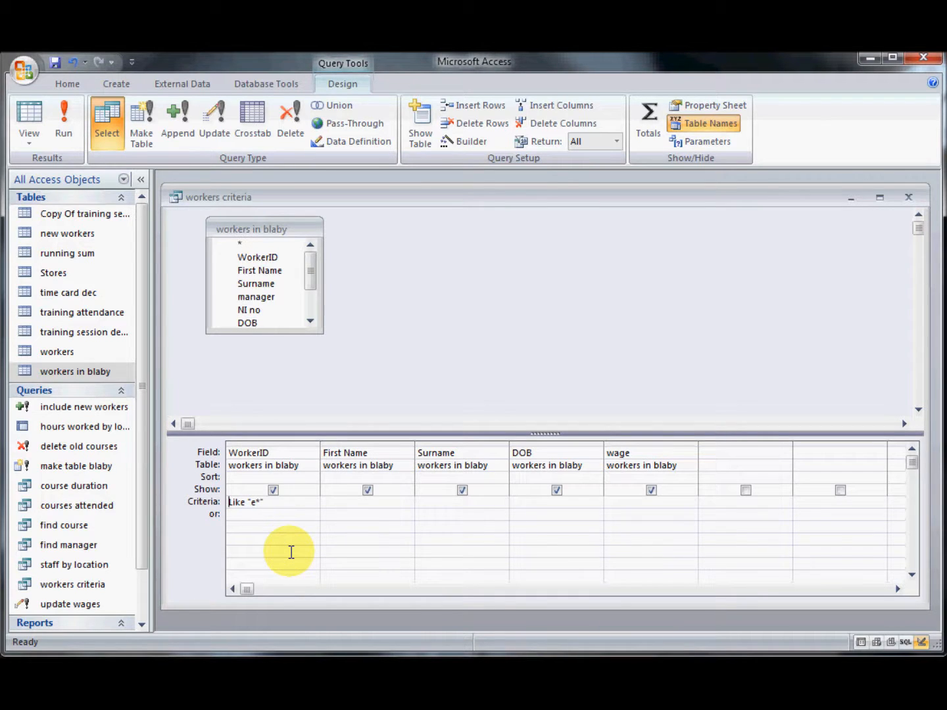
Replace the WorkerID criterion with a Not Like wildcard and test it
{"action": "double_click", "coordinate": [246, 501]}
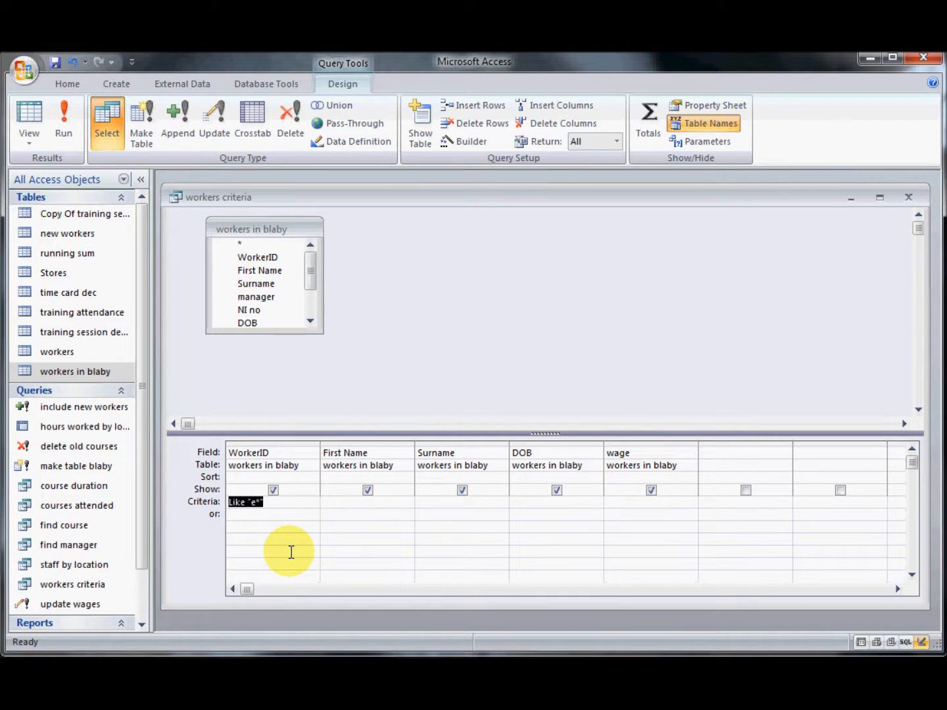
{"action": "type", "text": "not"}
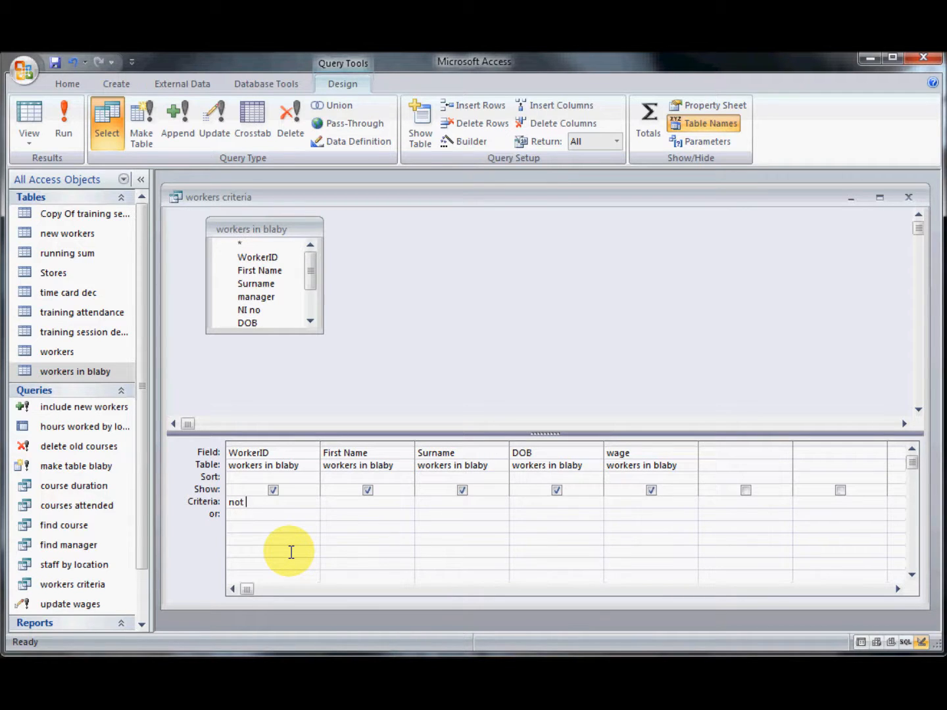
{"action": "type", "text": "e"}
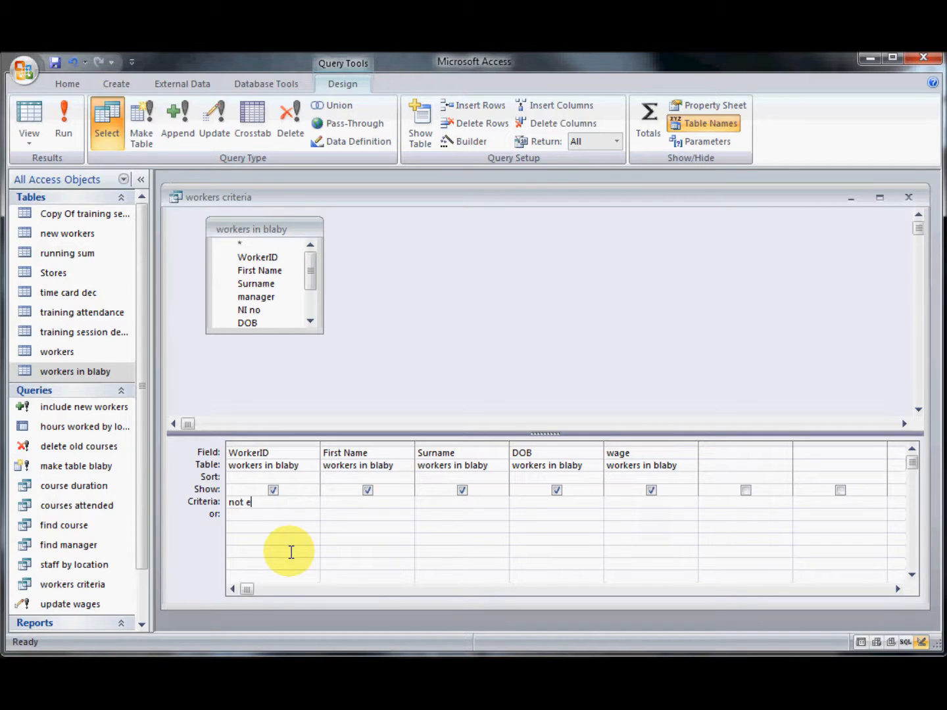
{"action": "type", "text": "*"}
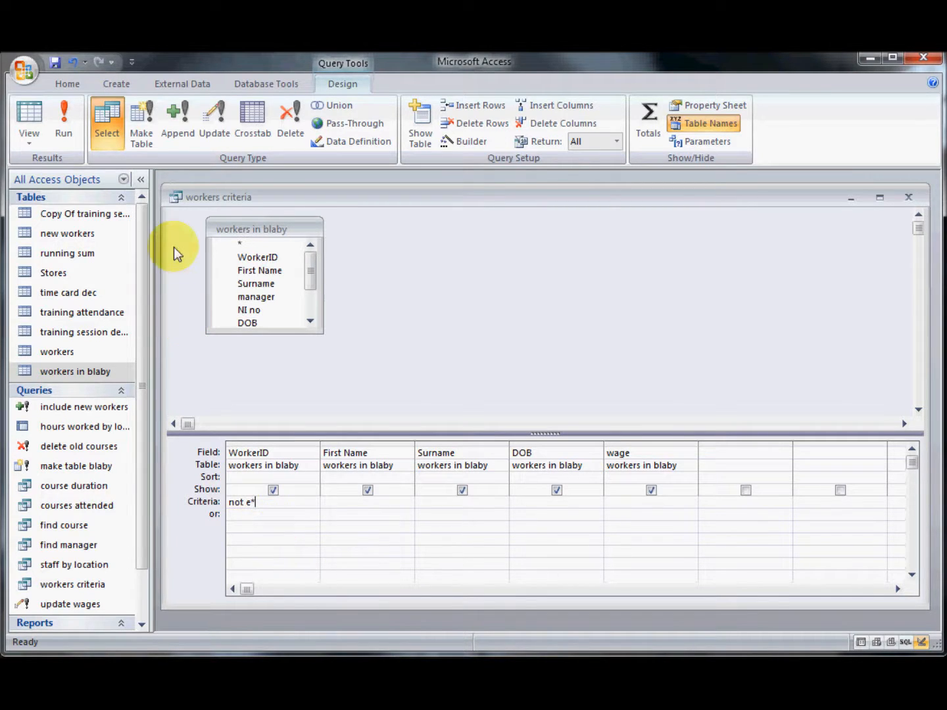
{"action": "left_click", "coordinate": [63, 119]}
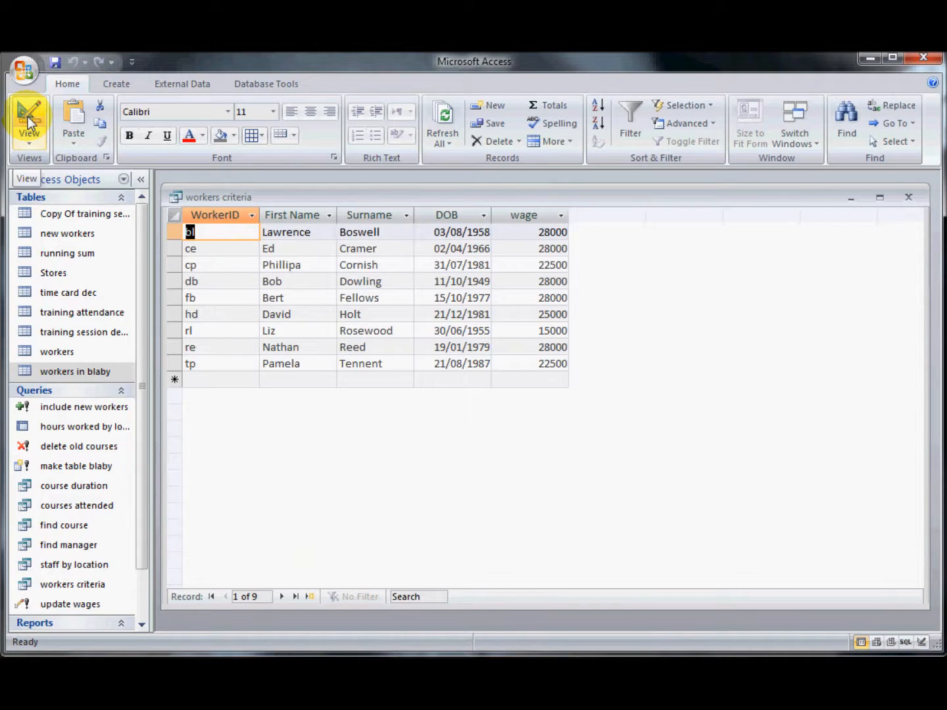
{"action": "left_click", "coordinate": [29, 121]}
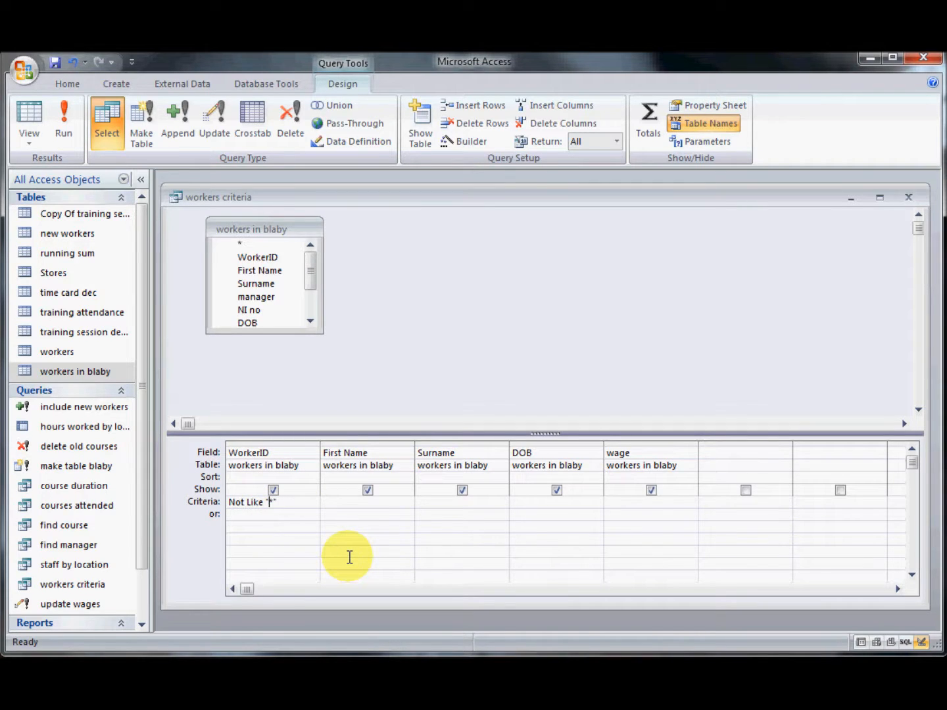
Correct the criterion to Not Like "*e" and confirm nine workers are returned
{"action": "type", "text": "e"}
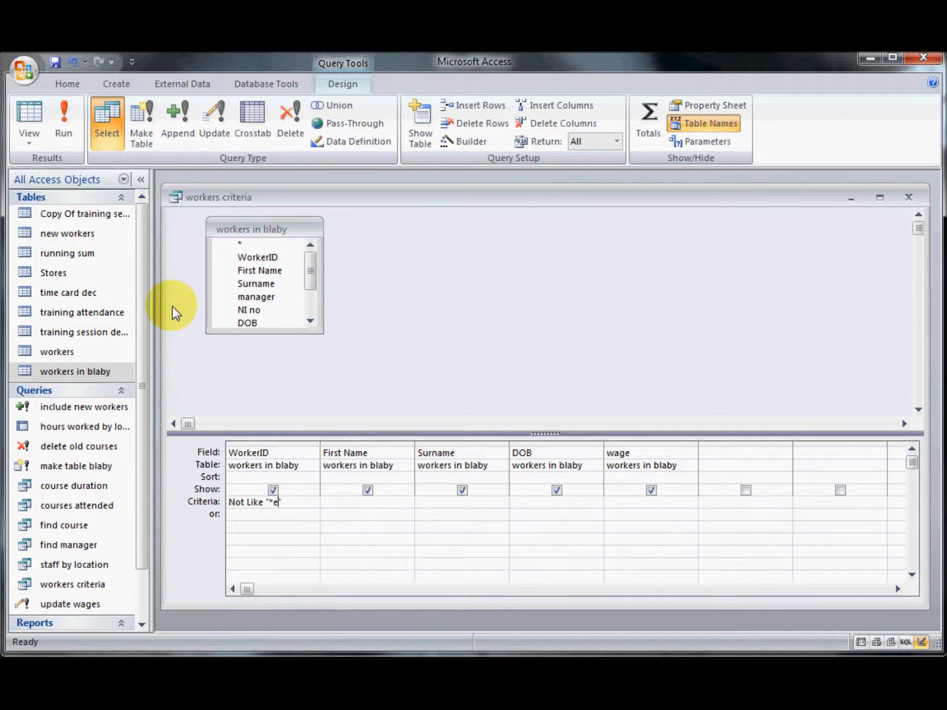
{"action": "left_click", "coordinate": [28, 119]}
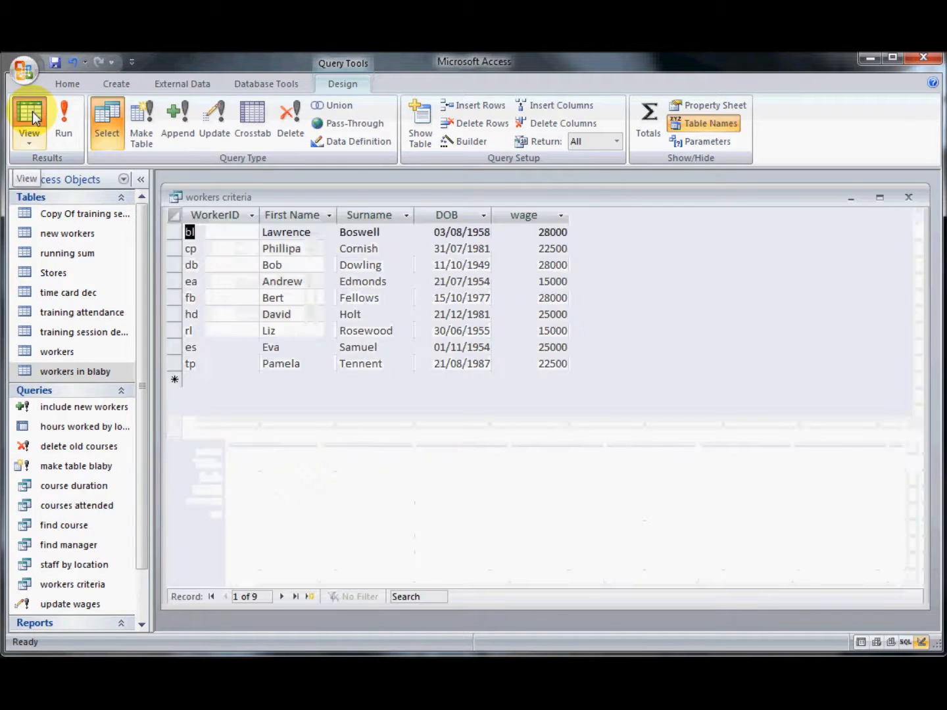
{"action": "left_click", "coordinate": [29, 118]}
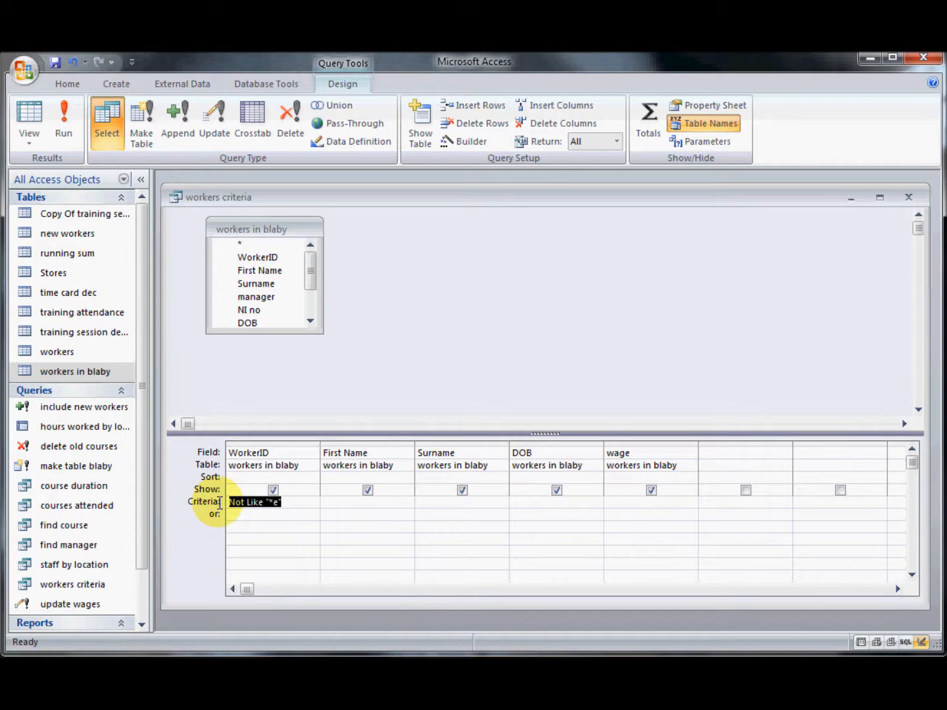
Set the WorkerID criterion to *e or *a and check the three matching workers
{"action": "type", "text": "*e"}
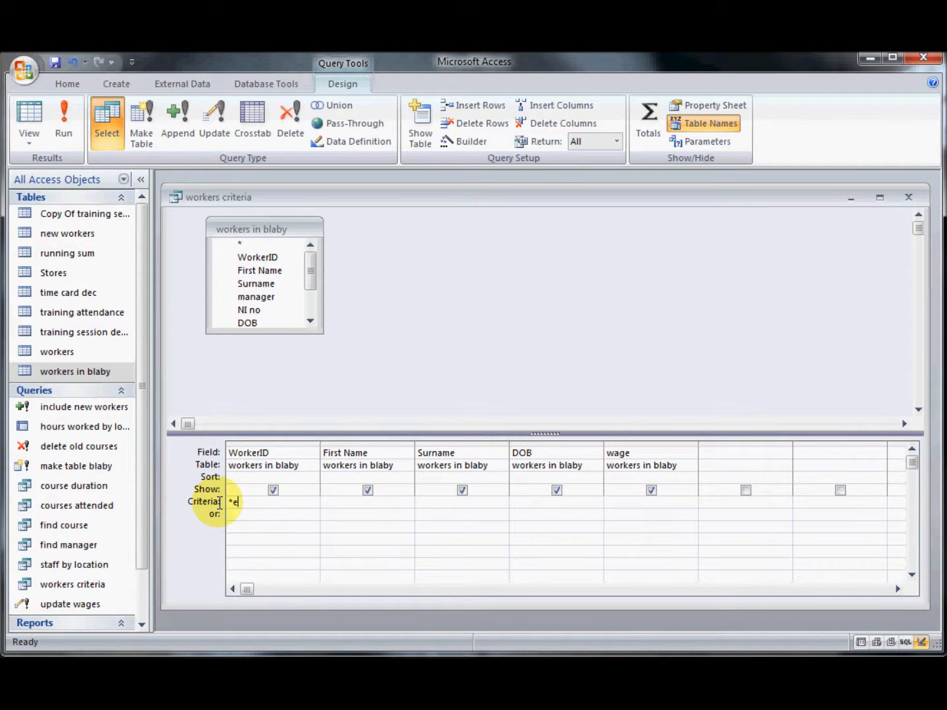
{"action": "type", "text": "or"}
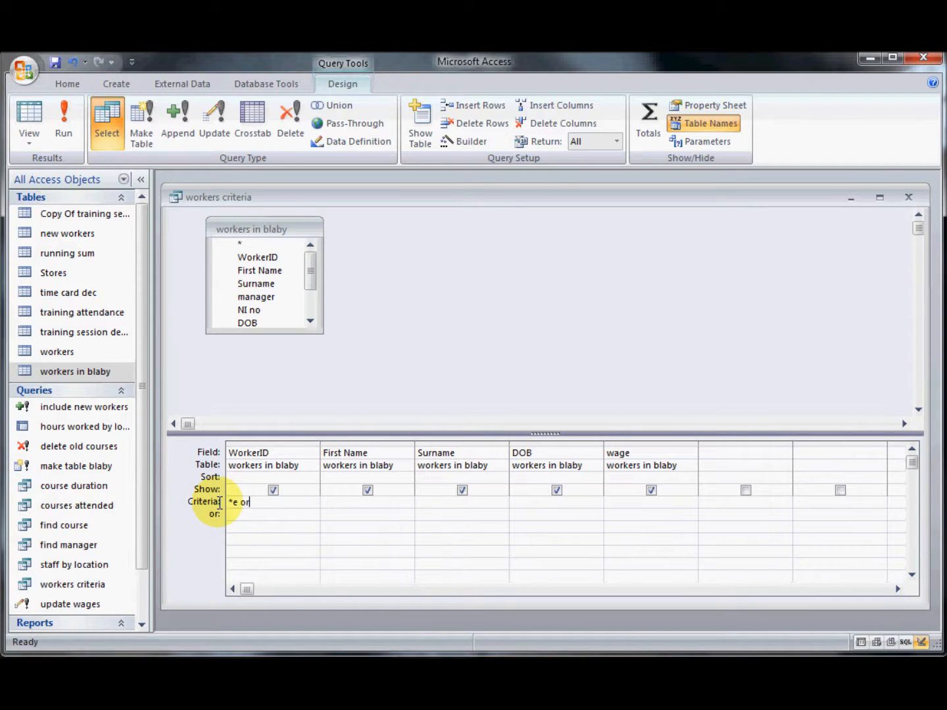
{"action": "type", "text": "*as"}
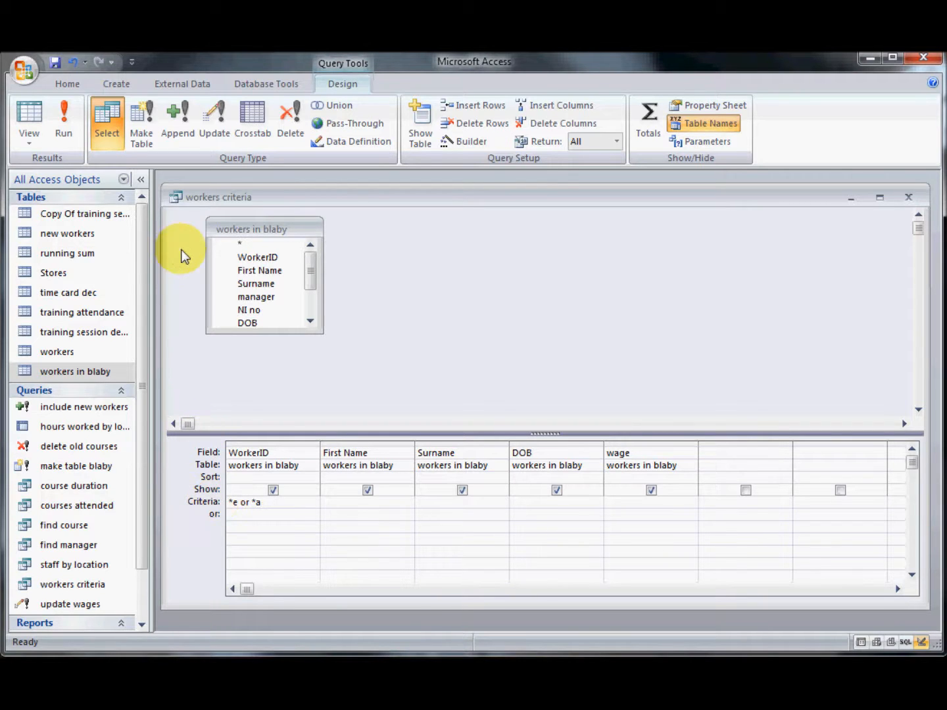
{"action": "left_click", "coordinate": [64, 122]}
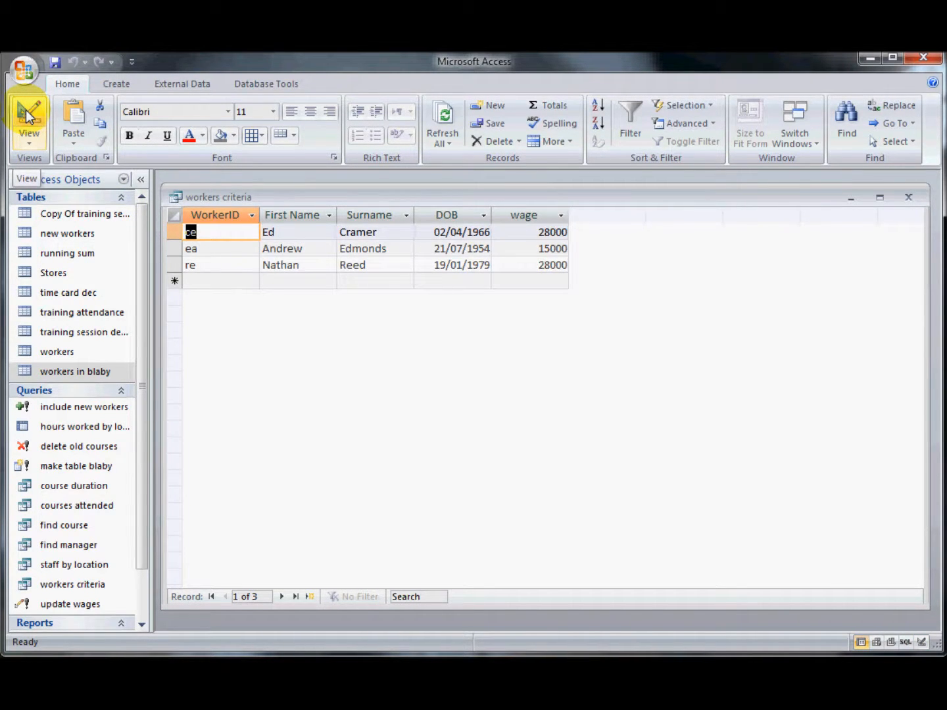
{"action": "left_click", "coordinate": [28, 119]}
{"action": "type", "text": ">"}
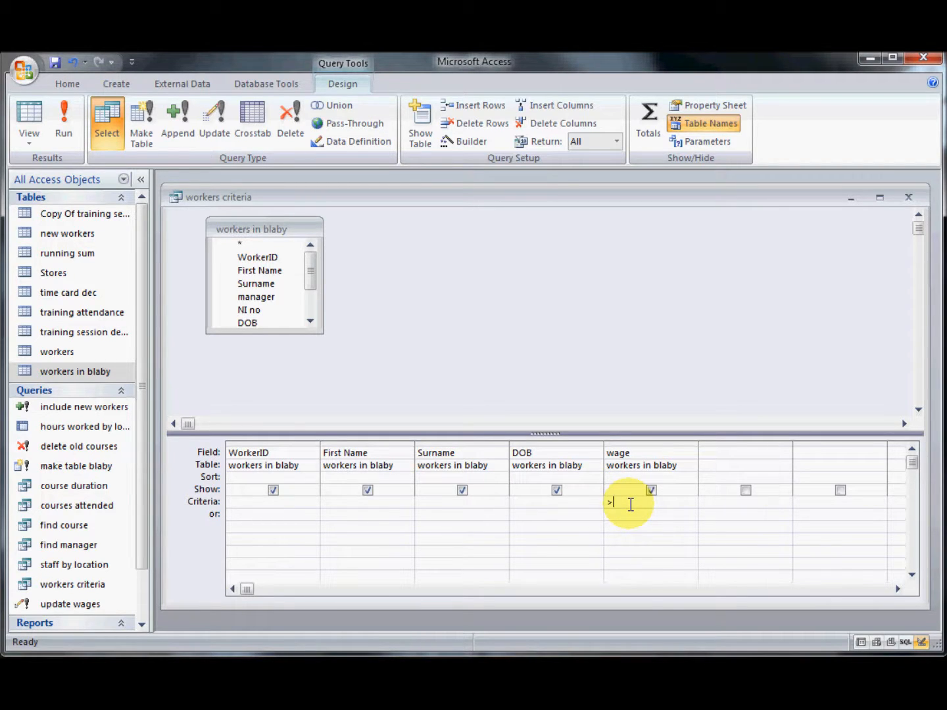
Enter a 20000 comparison as the wage criterion and view the two workers earning 15000
{"action": "type", "text": "20000"}
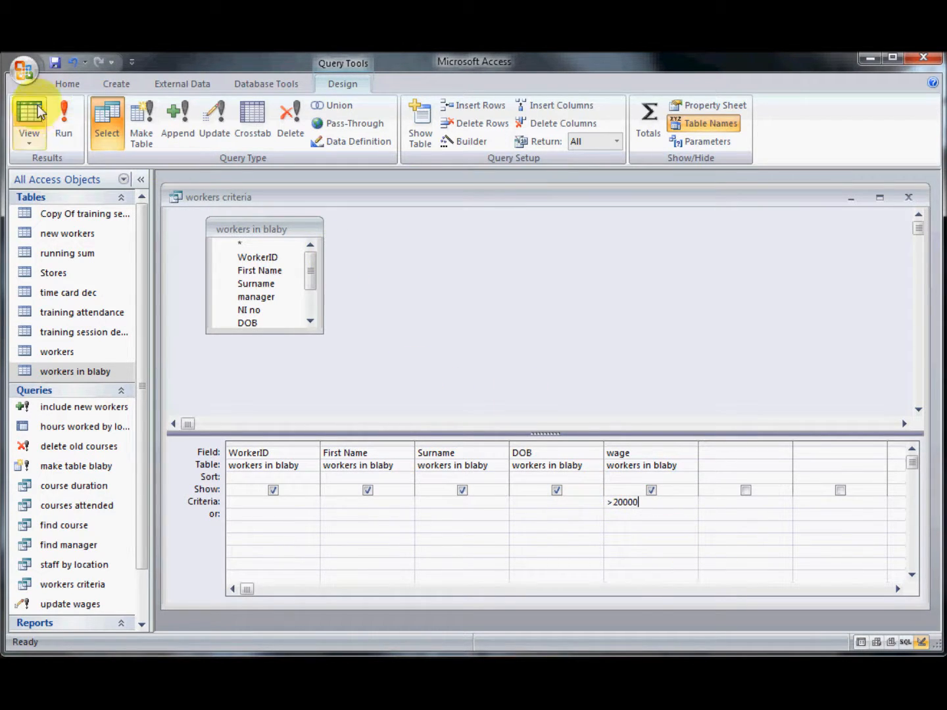
{"action": "left_click", "coordinate": [29, 118]}
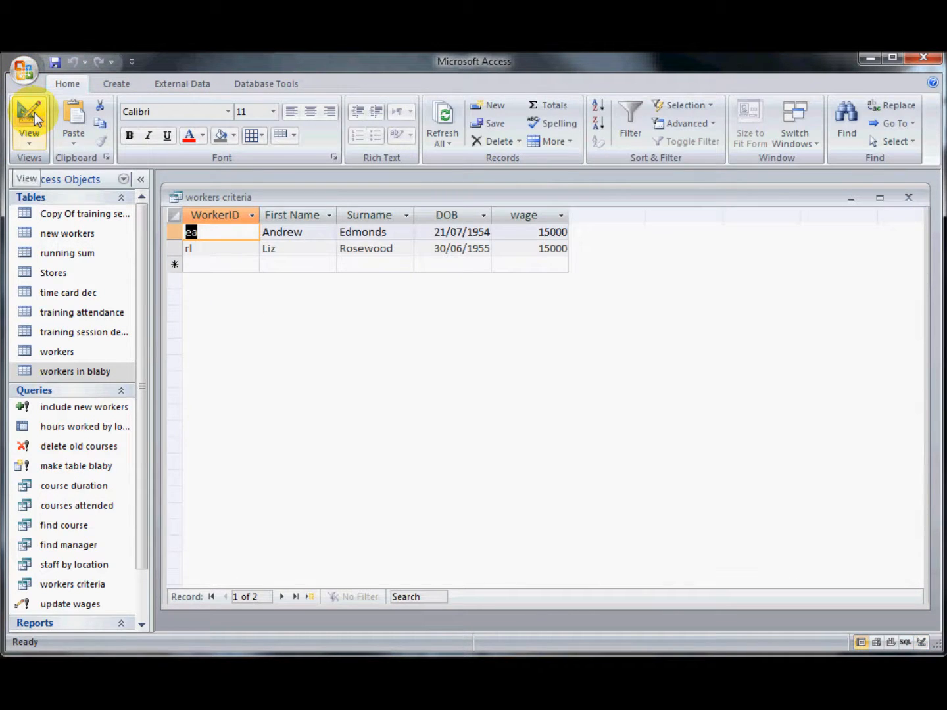
{"action": "left_click", "coordinate": [29, 118]}
{"action": "type", "text": "<>"}
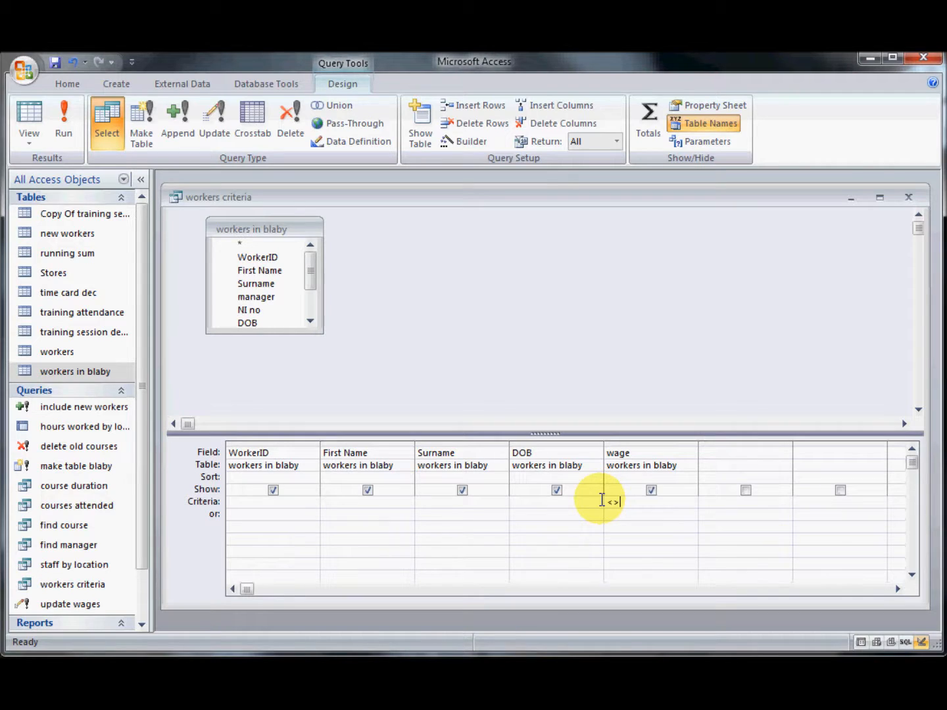
Test wage criterion <>15000, returning nine workers, then select it for removal
{"action": "type", "text": "15000"}
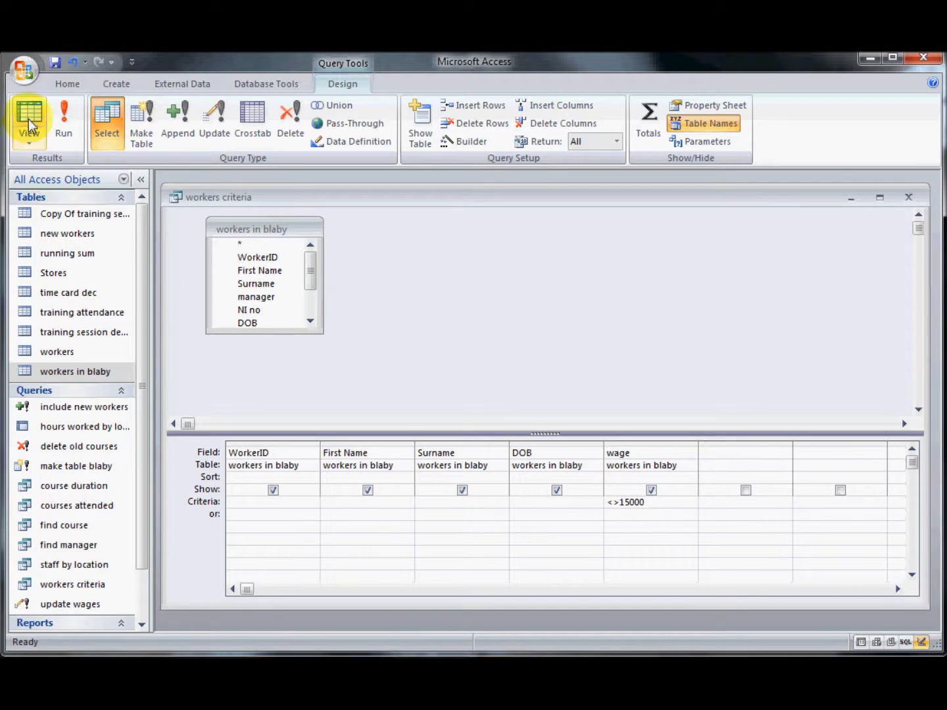
{"action": "left_click", "coordinate": [29, 118]}
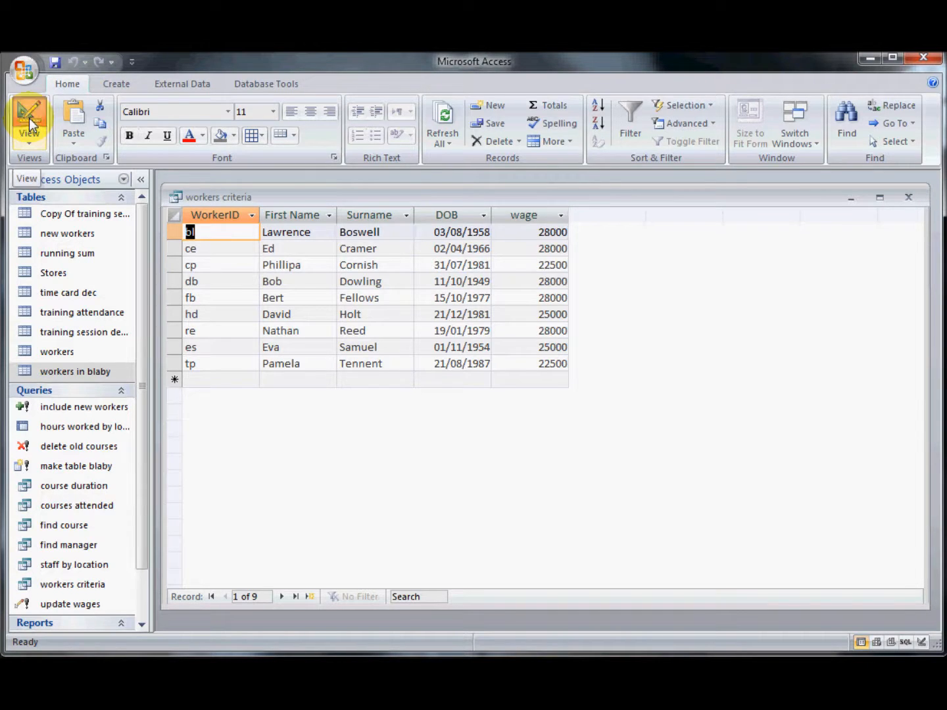
{"action": "left_click", "coordinate": [28, 122]}
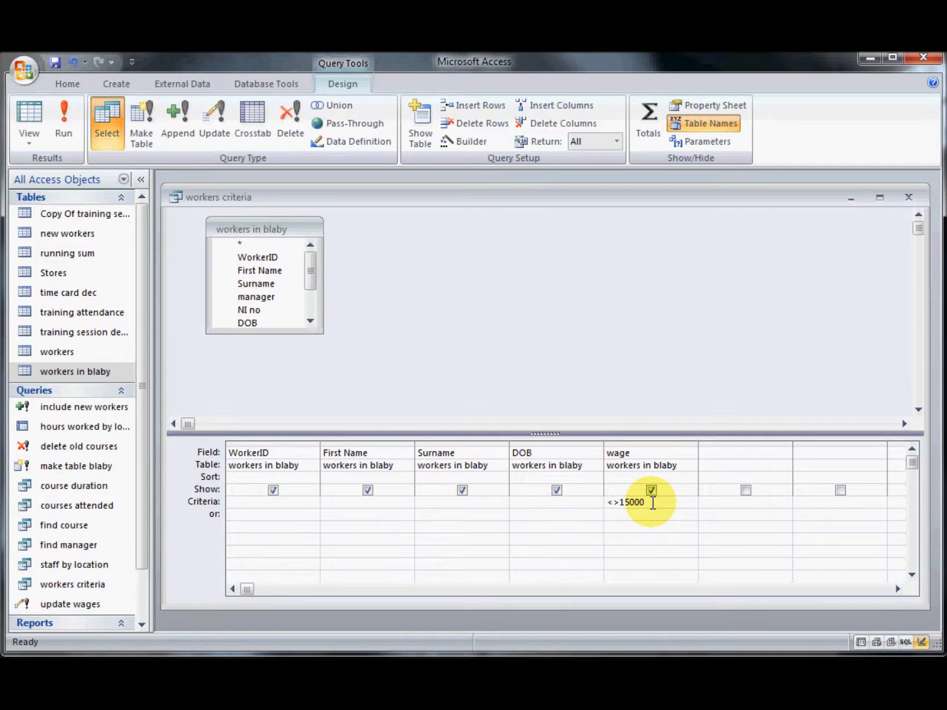
{"action": "double_click", "coordinate": [628, 502]}
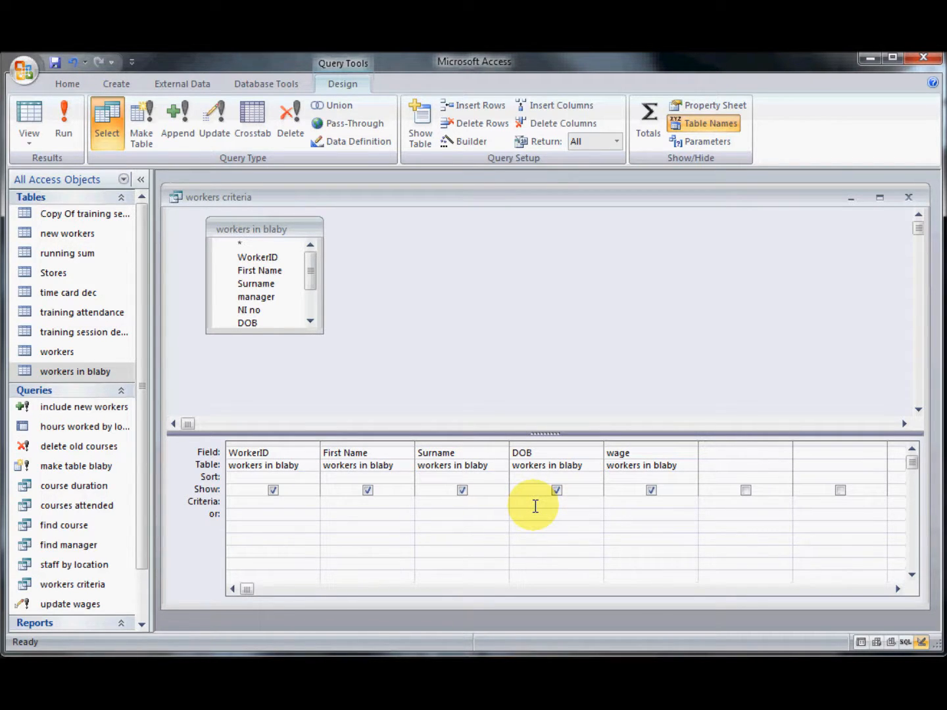
Set the DOB criterion to <01/01/1960 and check the five workers born before 1960
{"action": "type", "text": "<"}
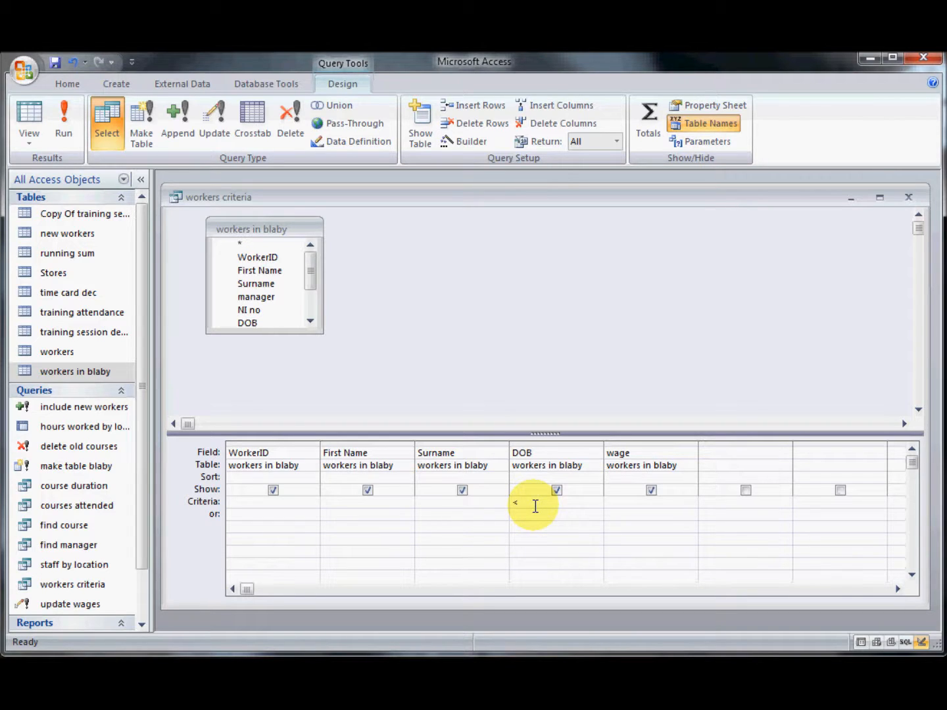
{"action": "type", "text": "1/"}
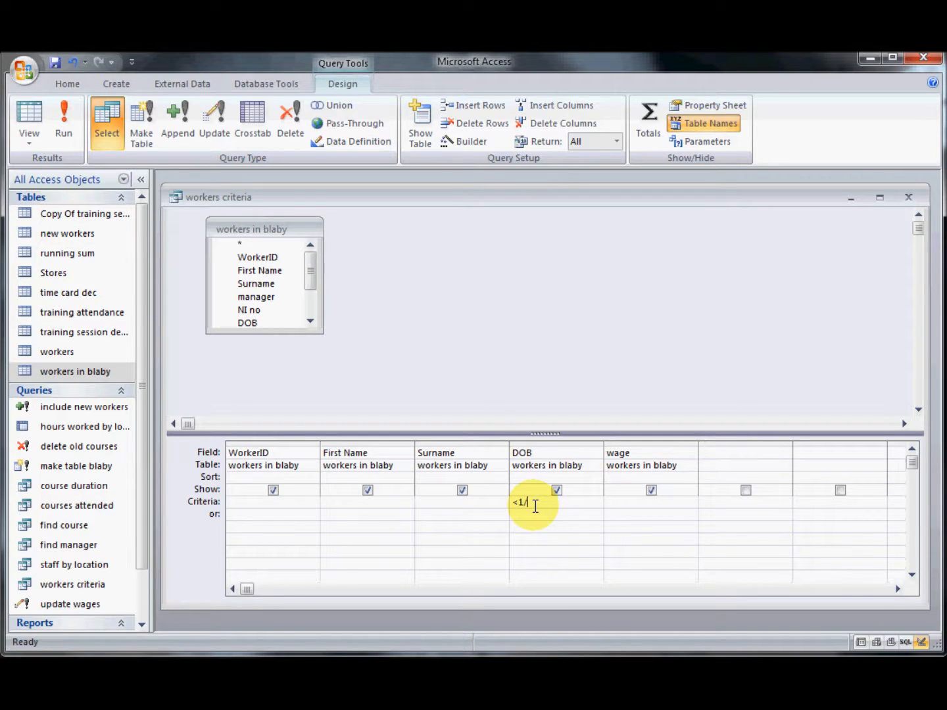
{"action": "type", "text": "1/19"}
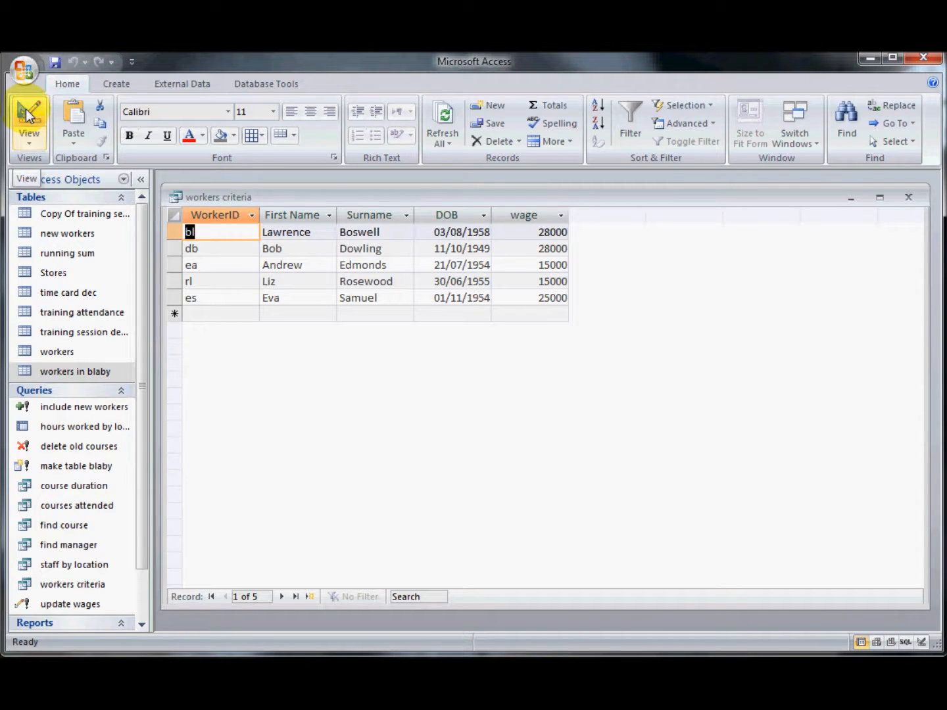
{"action": "left_click", "coordinate": [28, 115]}
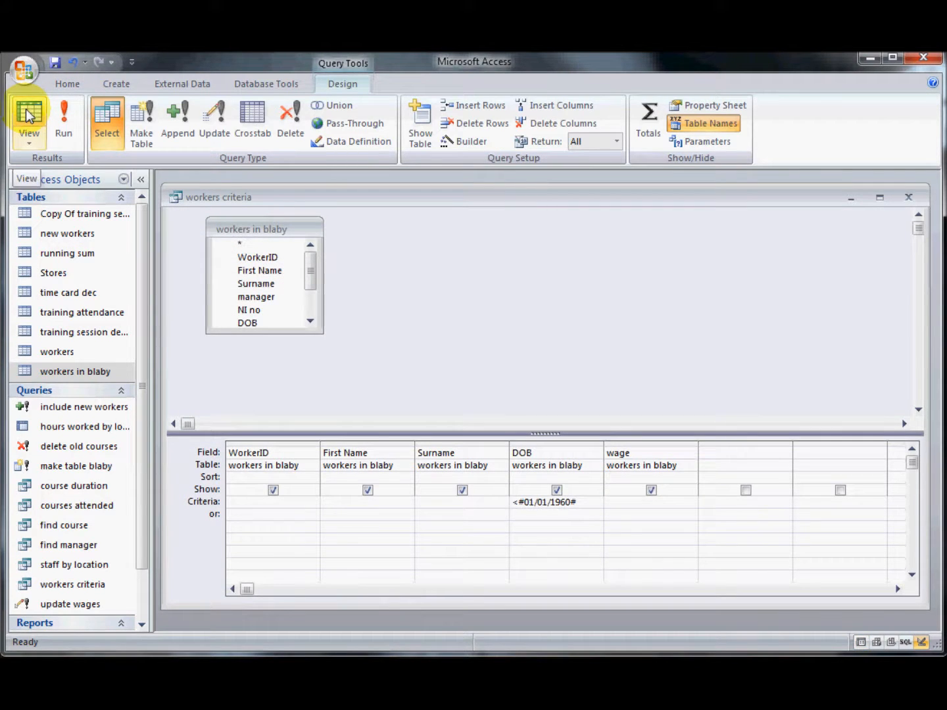
{"action": "left_click", "coordinate": [579, 503]}
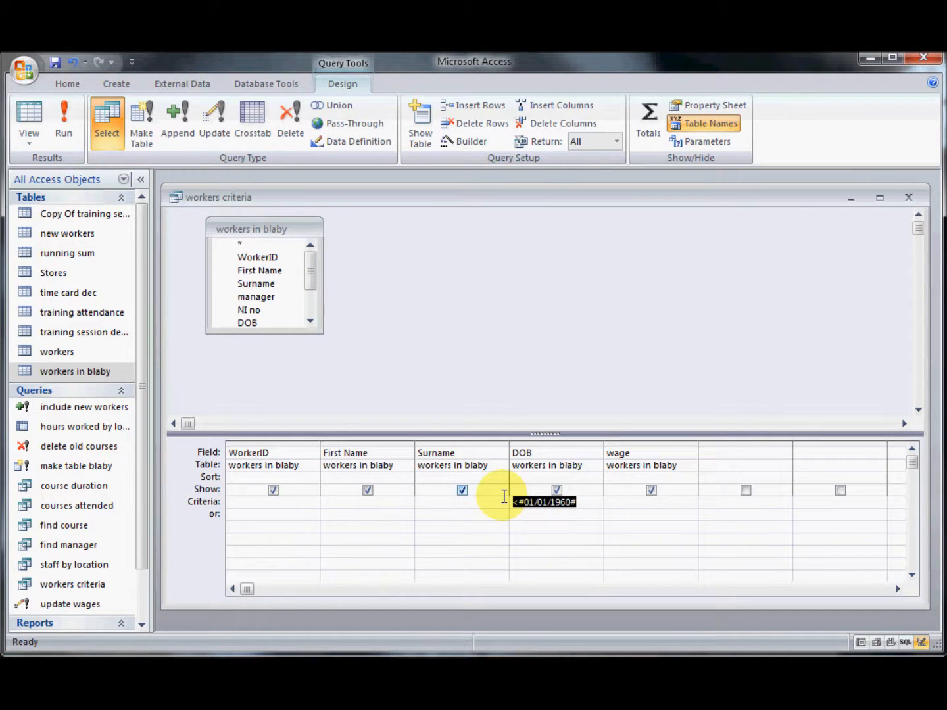
{"action": "type", "text": "betwe"}
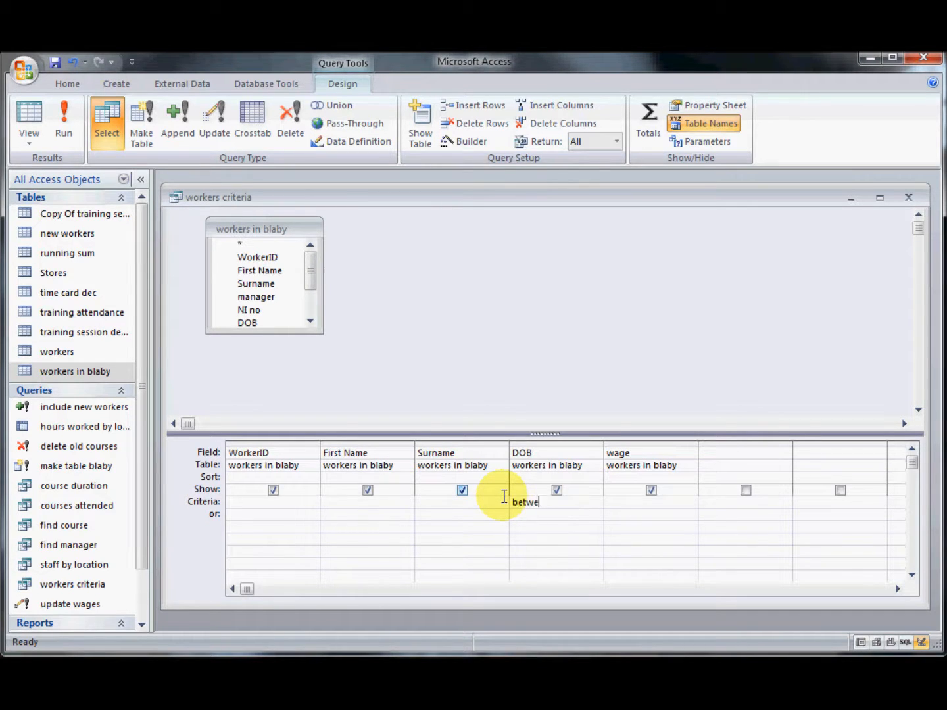
{"action": "type", "text": "en"}
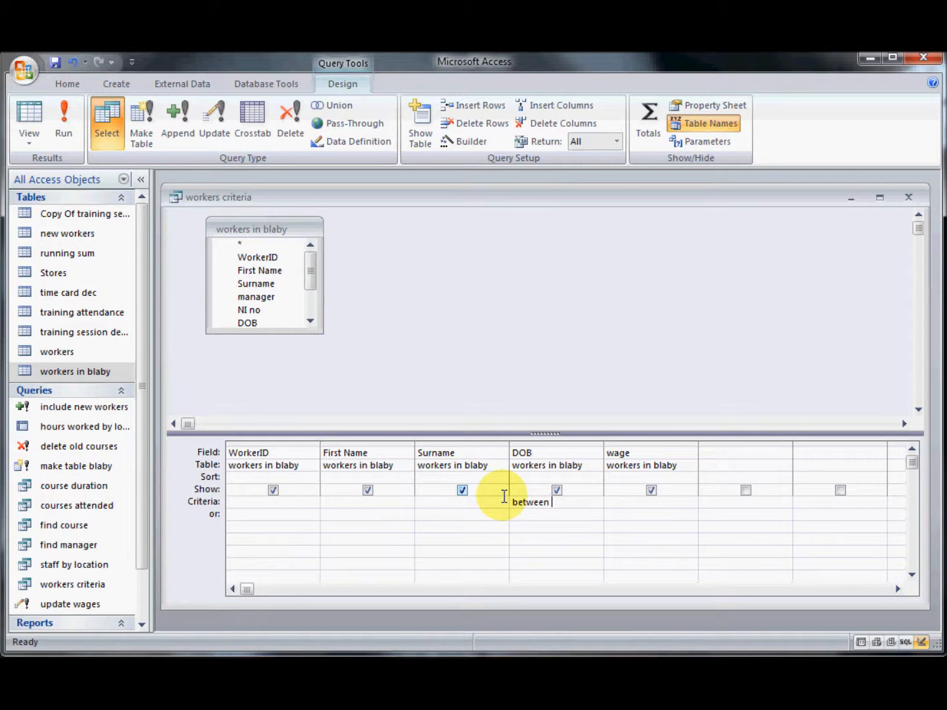
{"action": "type", "text": "1/1/1"}
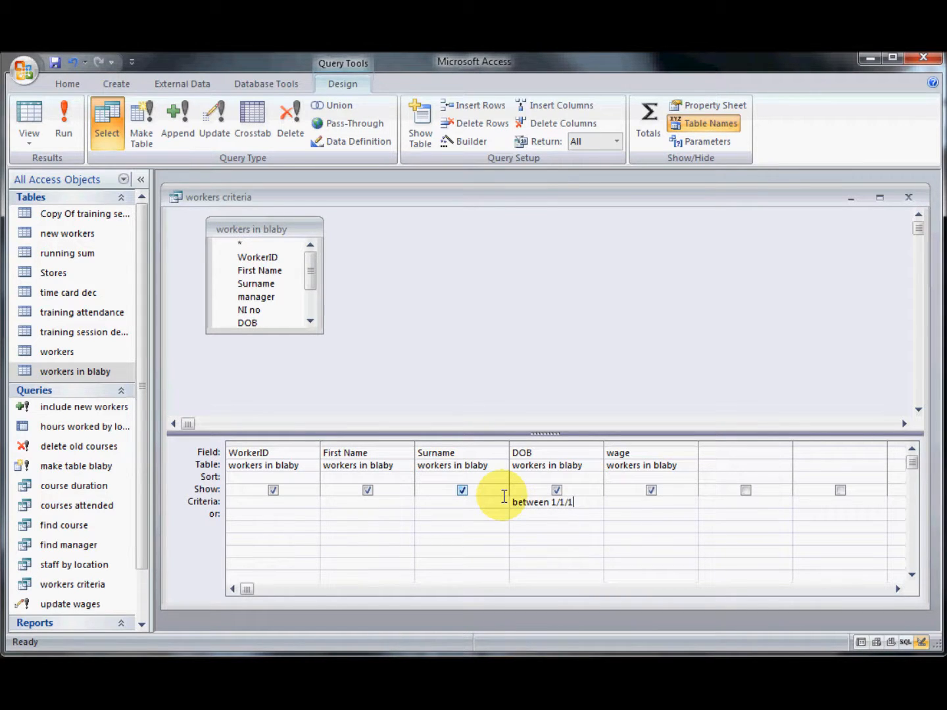
{"action": "type", "text": "960"}
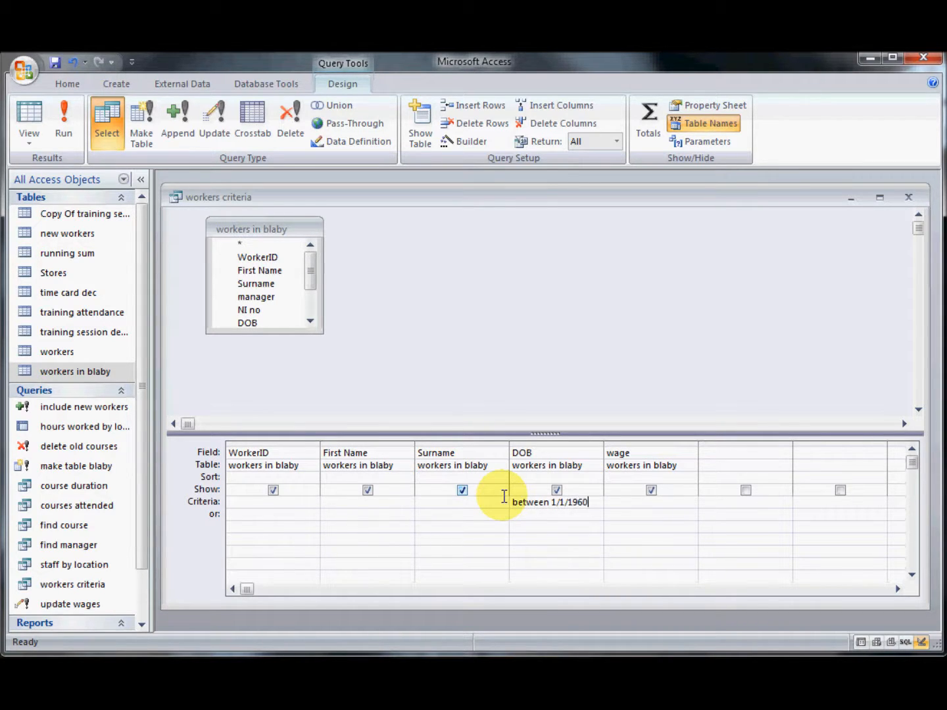
{"action": "type", "text": "and"}
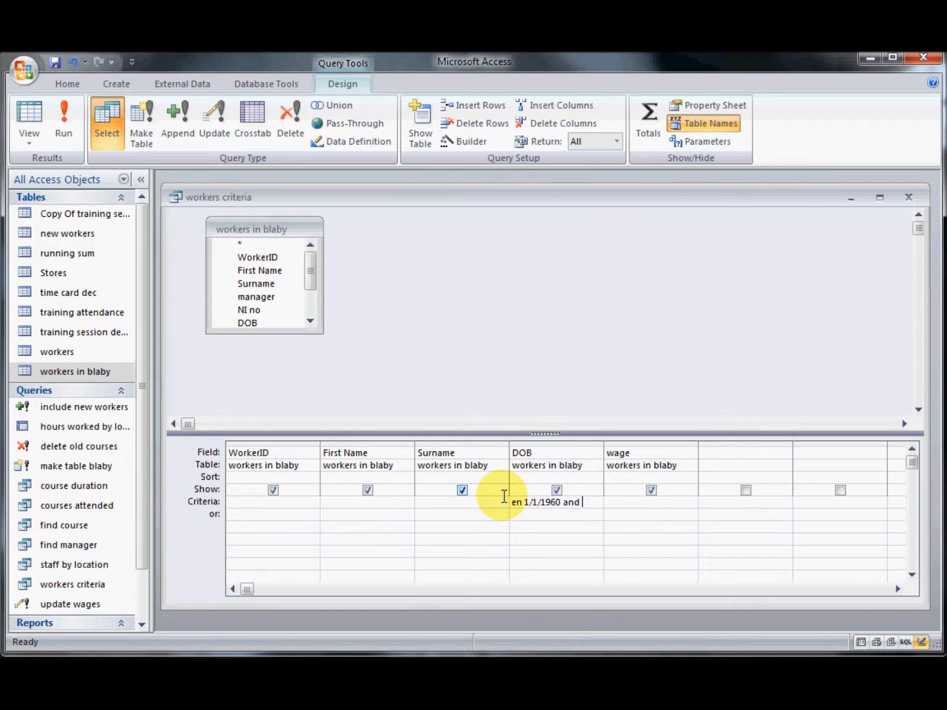
{"action": "type", "text": "1,"}
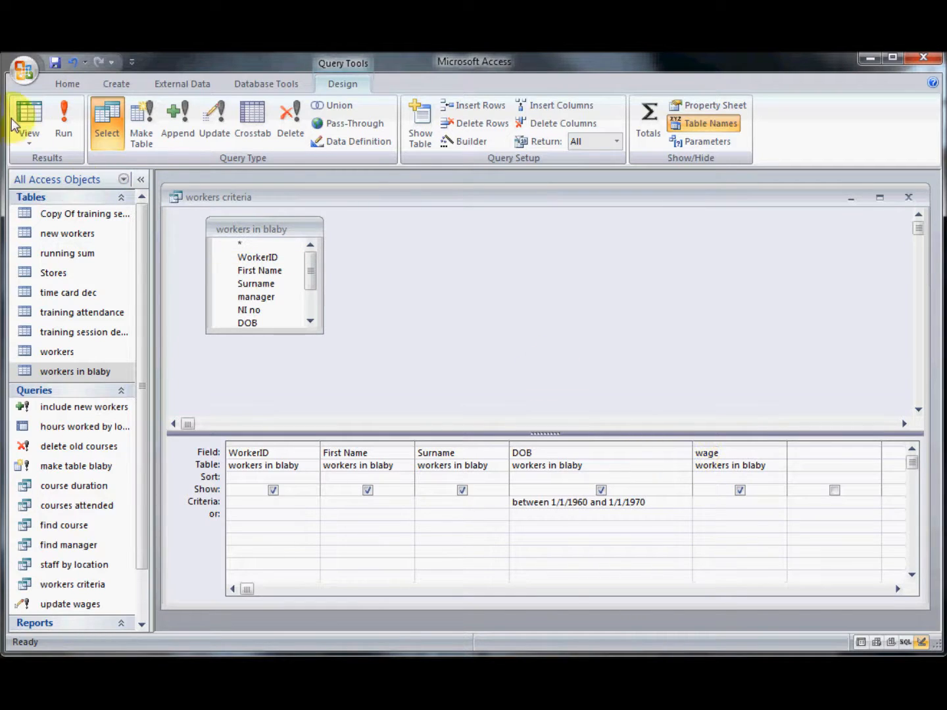
{"action": "left_click", "coordinate": [28, 118]}
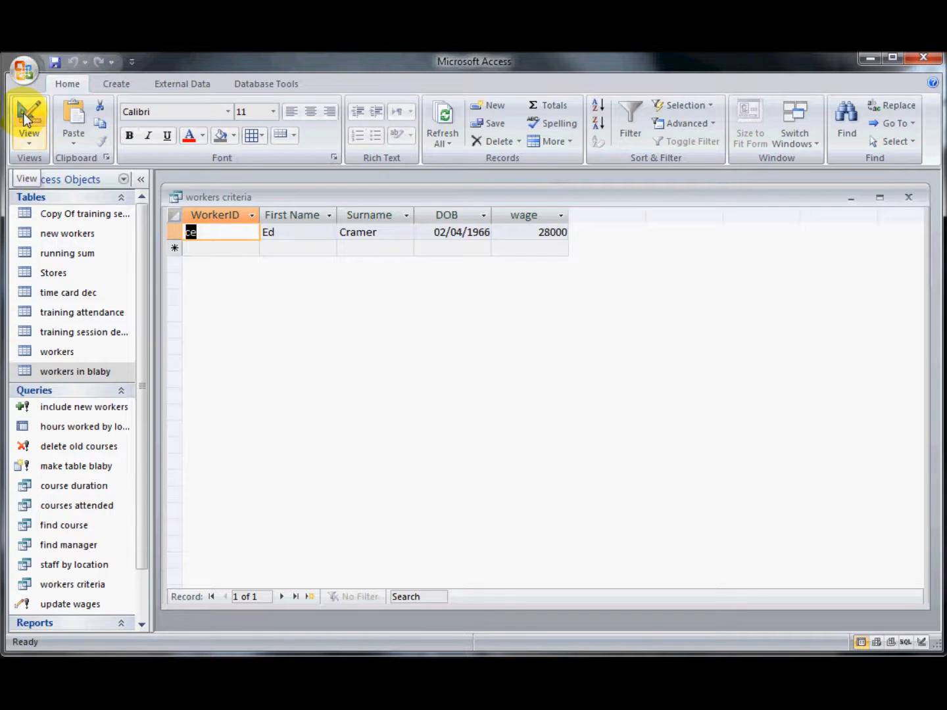
{"action": "left_click", "coordinate": [28, 117]}
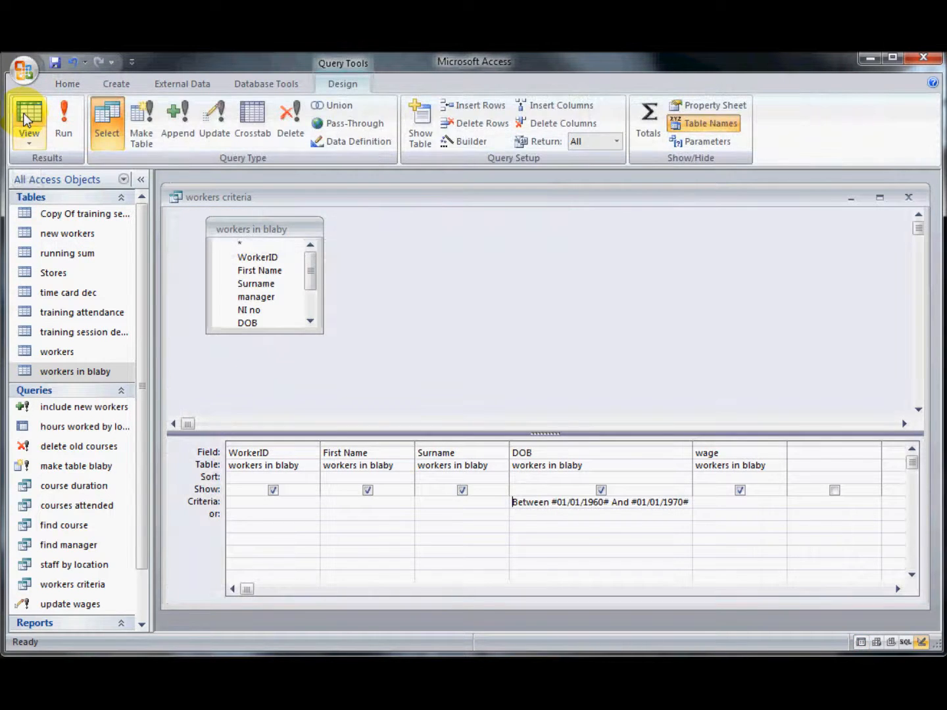